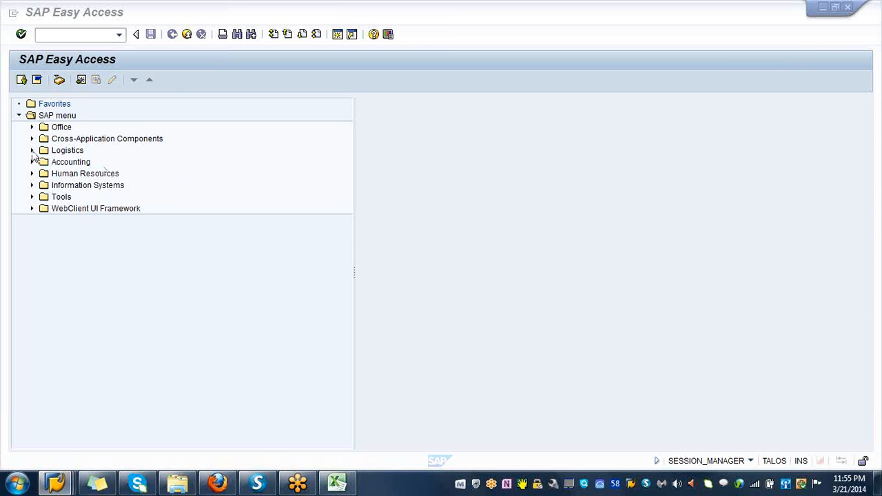
# Step: Expand Logistics > Sales and Distribution > Sales > Order to reveal the VA01 transaction
pyautogui.click(32, 150)
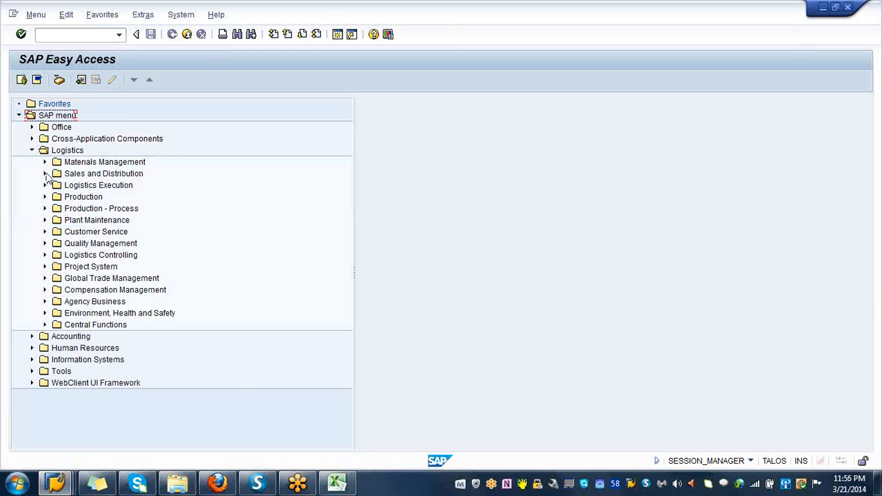
pyautogui.click(46, 174)
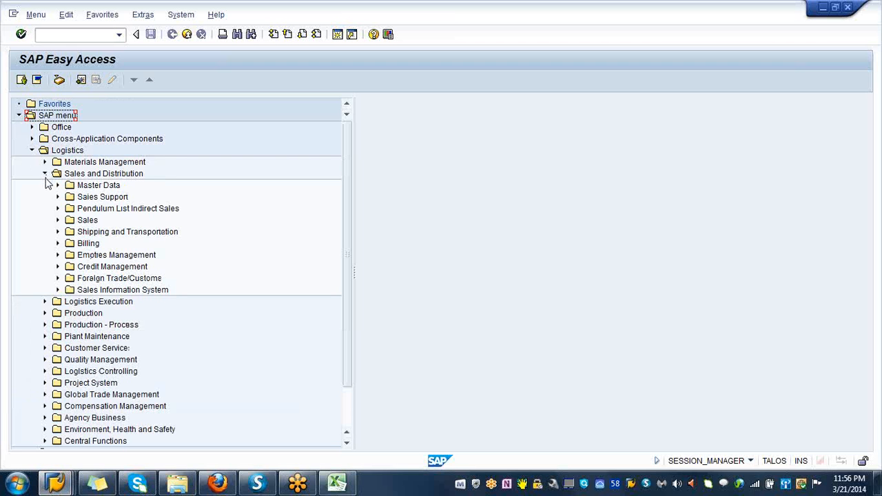
pyautogui.click(58, 220)
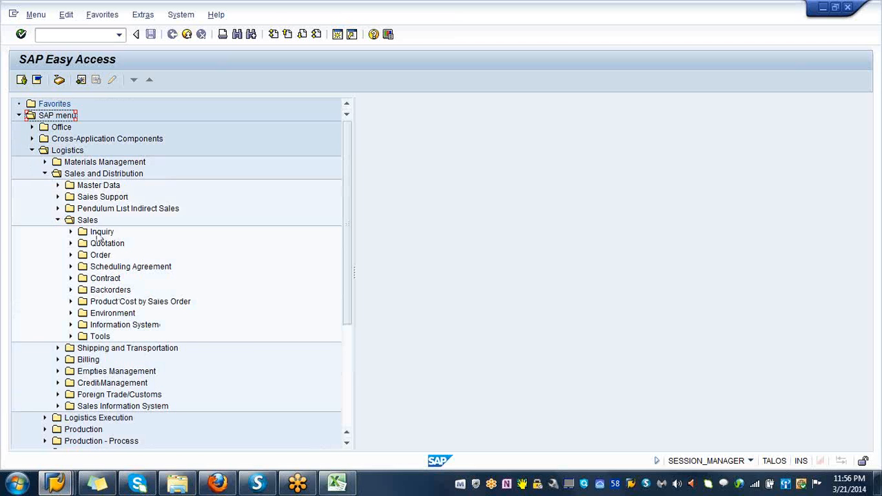
pyautogui.moveTo(95, 240)
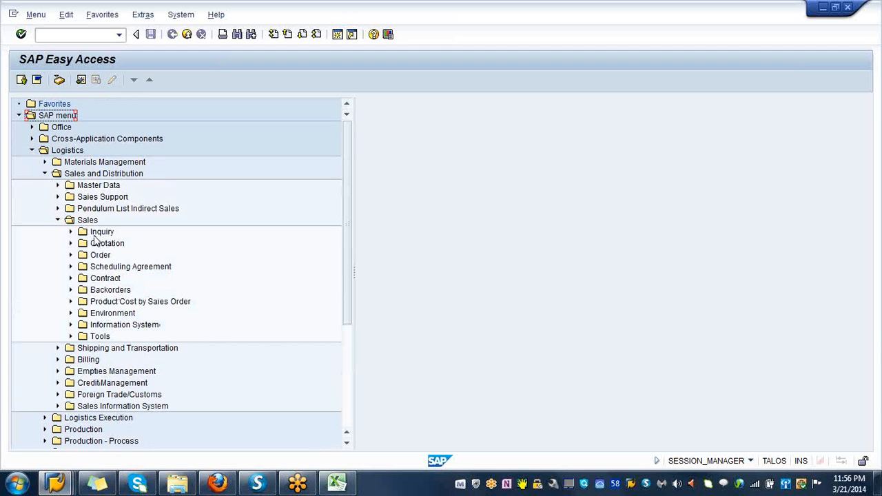
pyautogui.click(70, 254)
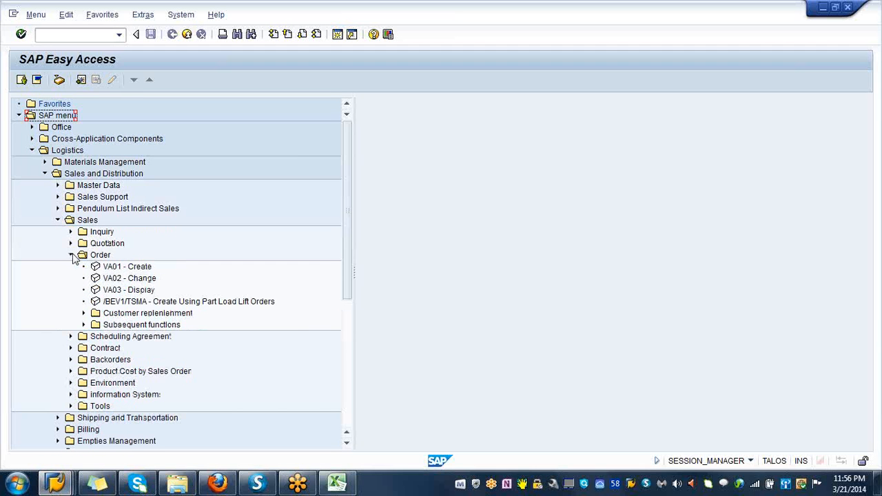
pyautogui.moveTo(104, 266)
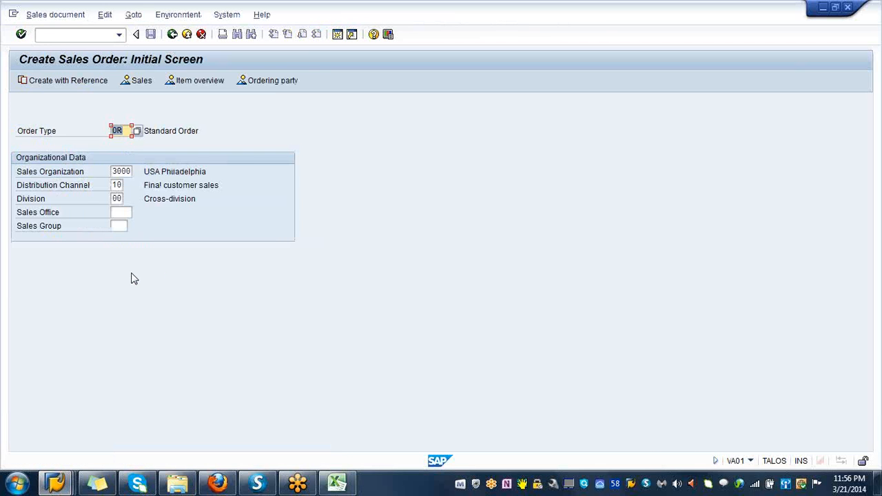
pyautogui.moveTo(125, 256)
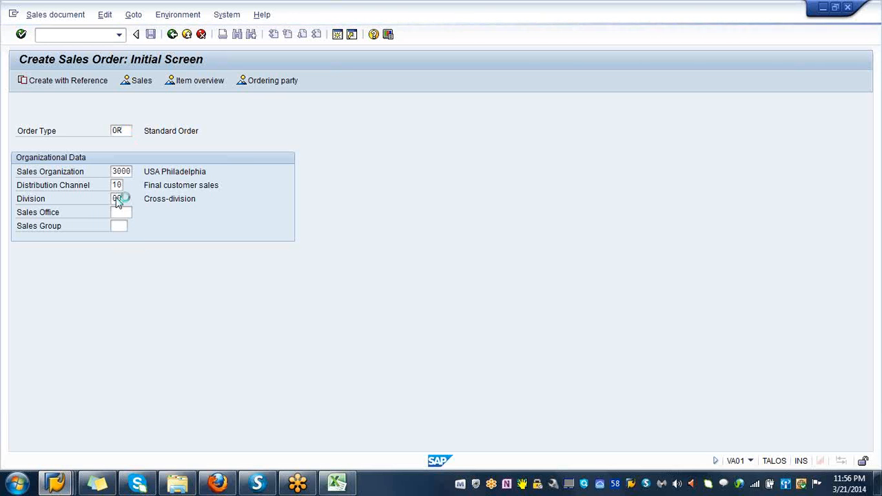
pyautogui.moveTo(118, 191)
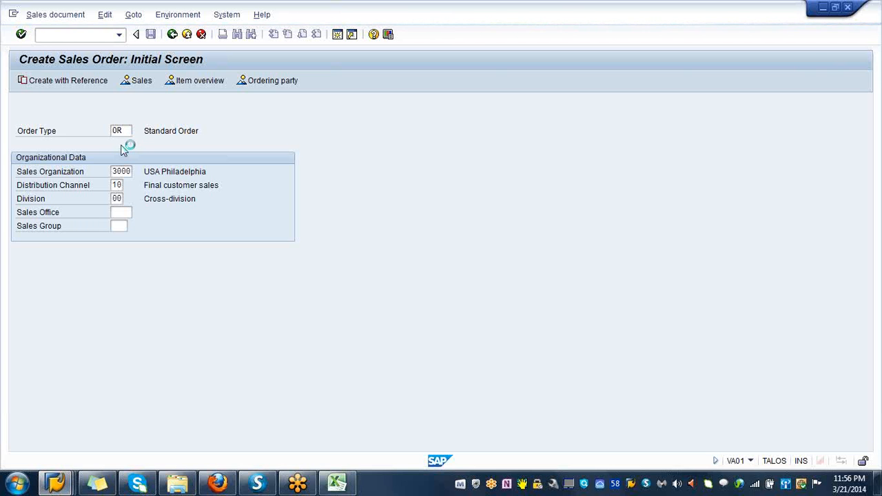
# Step: Enter 3000 as both sold-to and ship-to party on the standard order
pyautogui.press('Enter')
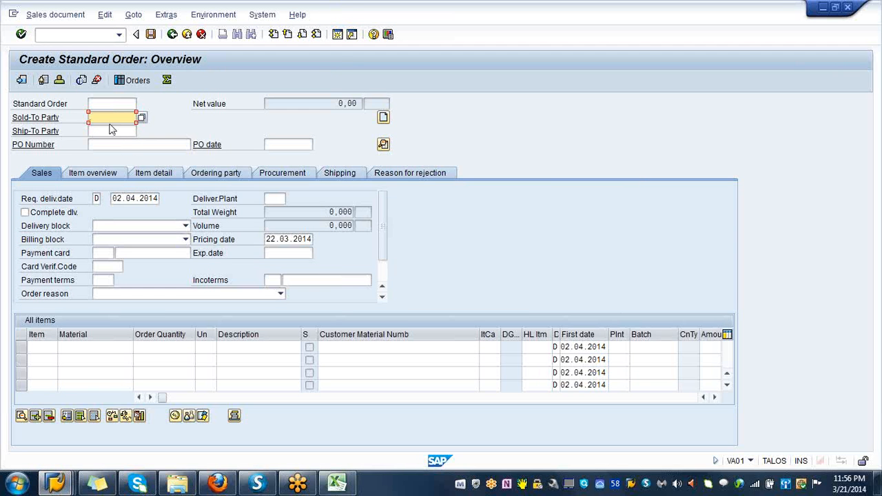
pyautogui.write('3000')
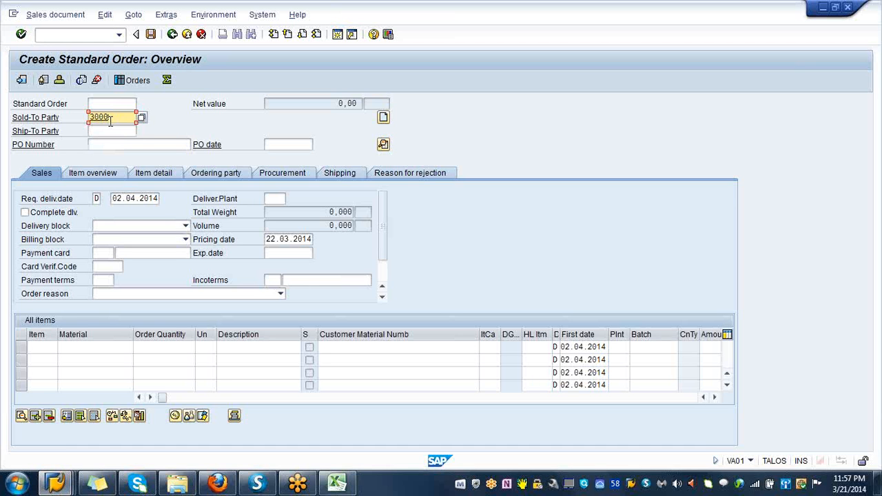
pyautogui.click(110, 131)
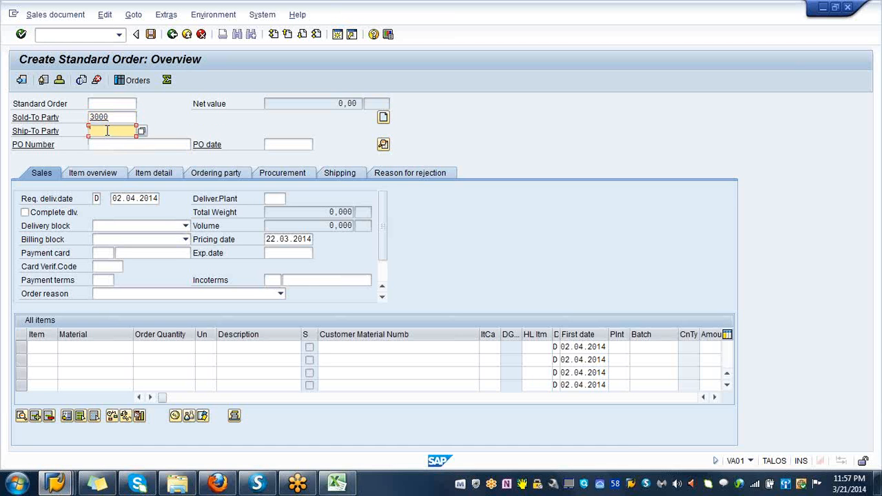
pyautogui.write('3000')
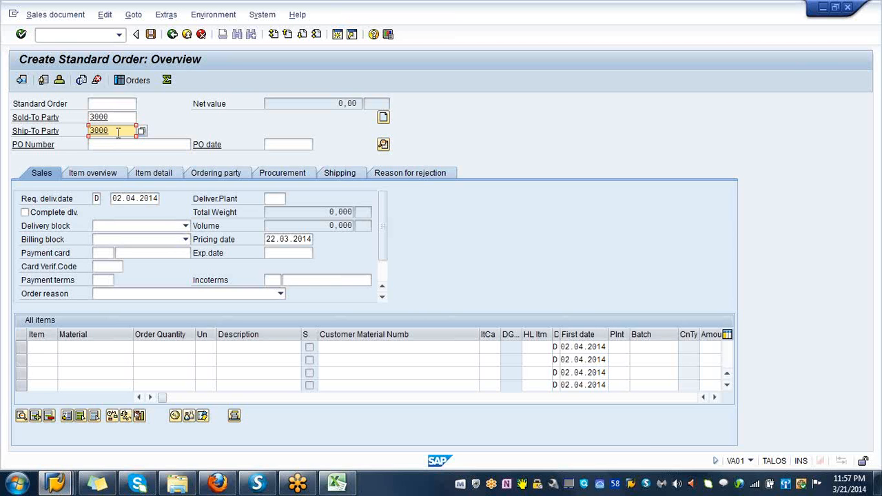
pyautogui.moveTo(89, 346)
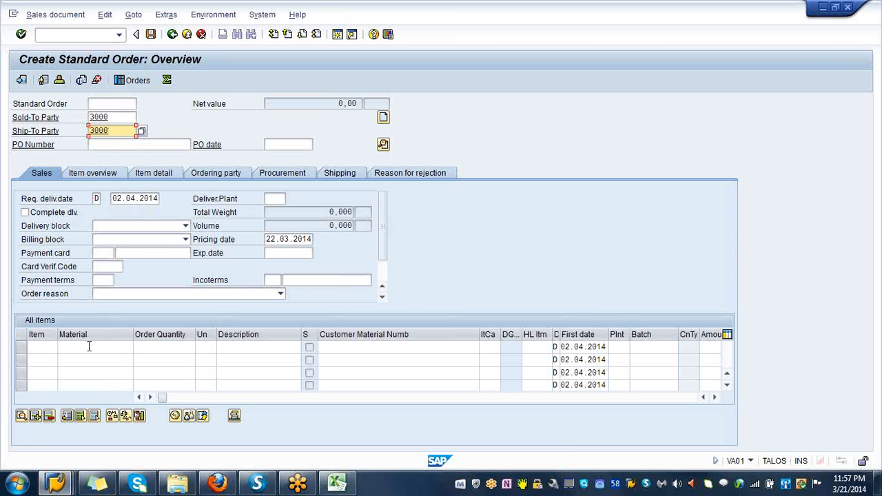
pyautogui.moveTo(143, 286)
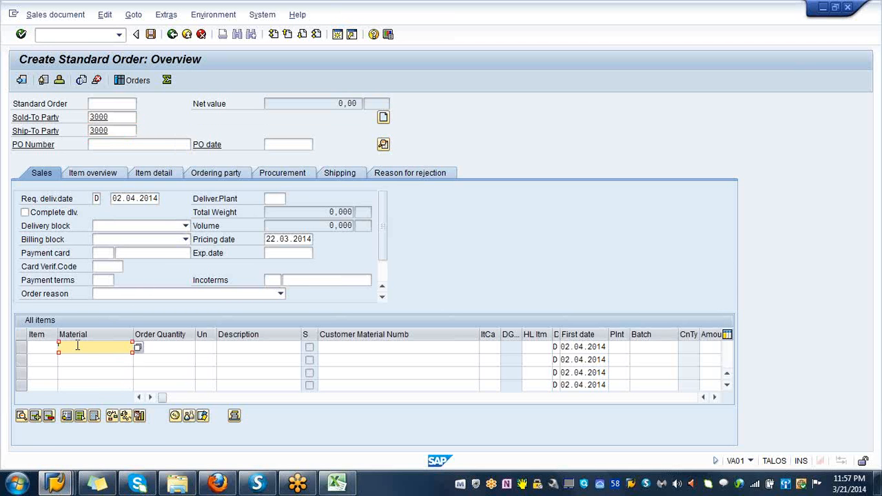
# Step: Add item material CF-PUMP with order quantity 3
pyautogui.write('cf')
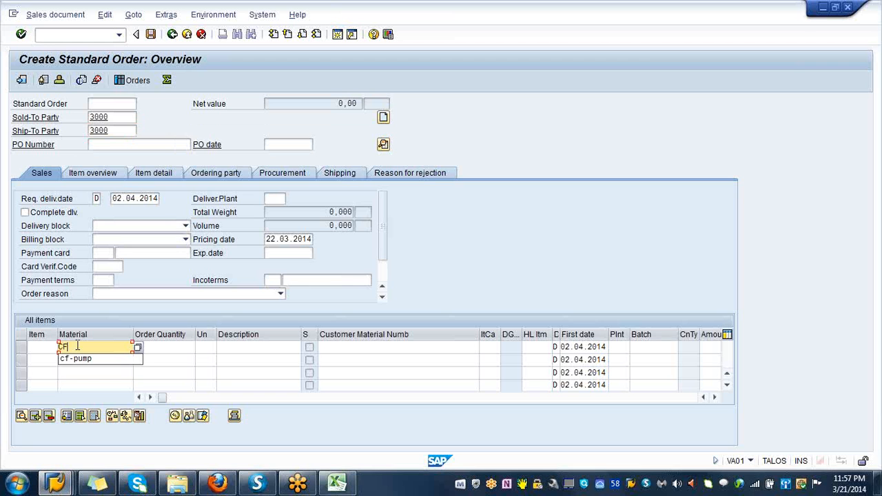
pyautogui.write('CF-P')
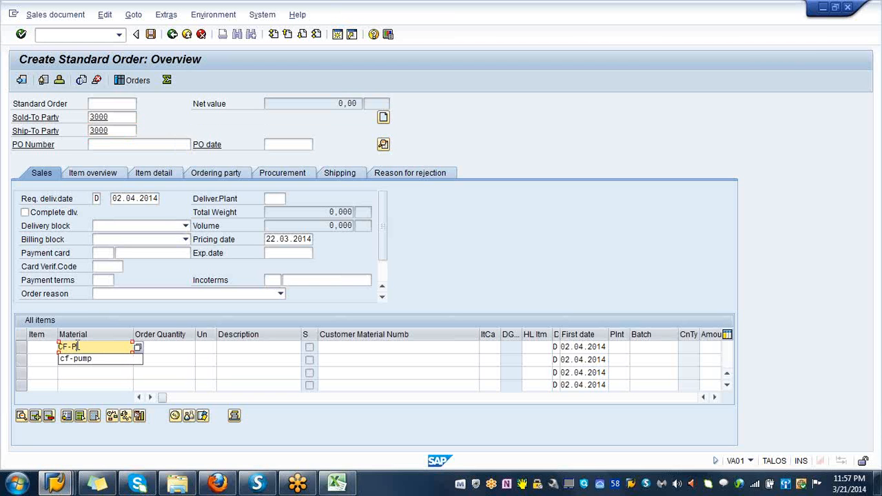
pyautogui.click(74, 358)
pyautogui.write('3')
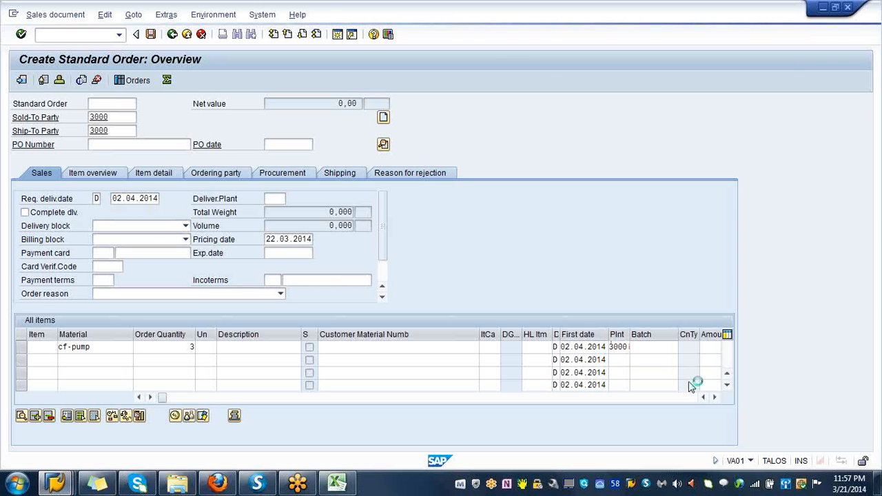
# Step: Validate the order for Thomas Bush Inc. and check availability of CF-PUMP item 10
pyautogui.press('Enter')
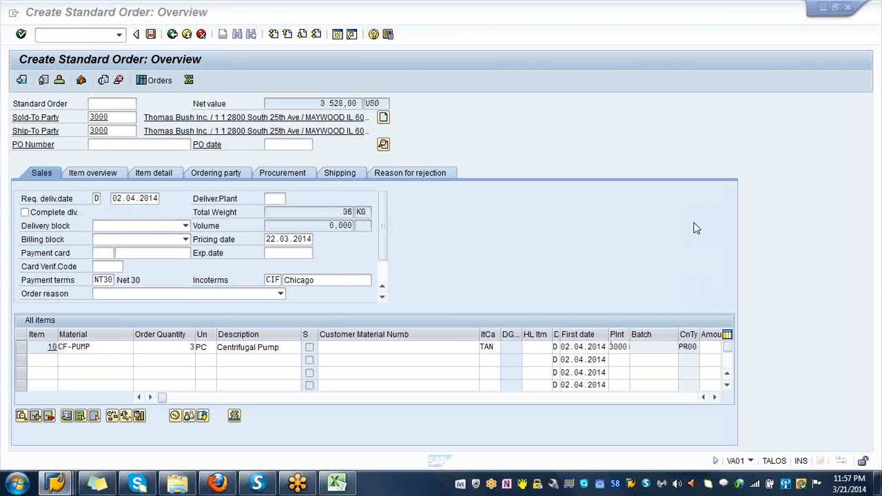
pyautogui.moveTo(433, 258)
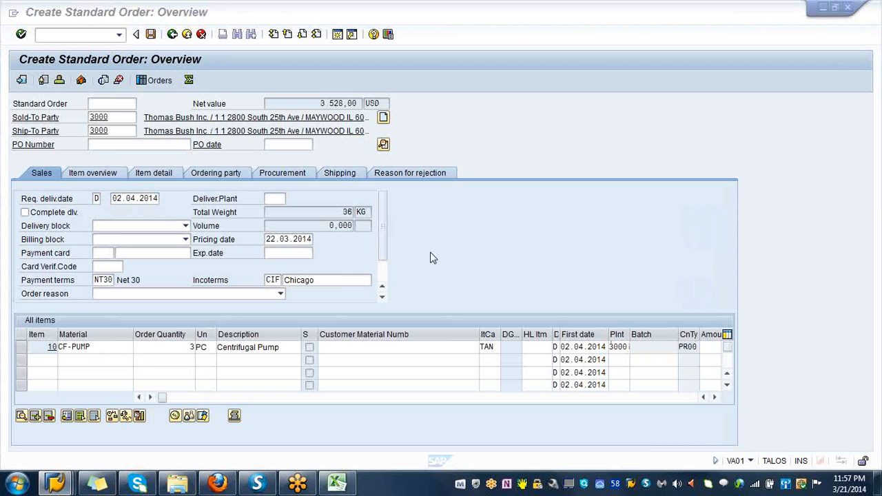
pyautogui.moveTo(136, 318)
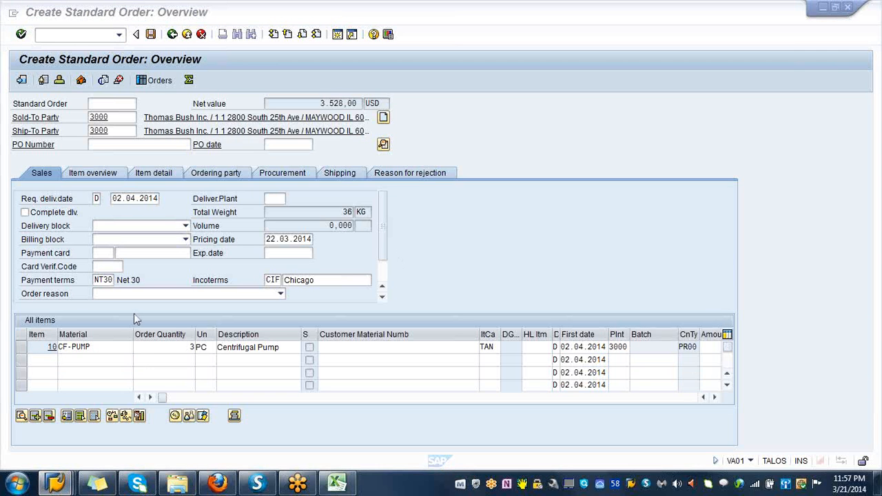
pyautogui.click(22, 353)
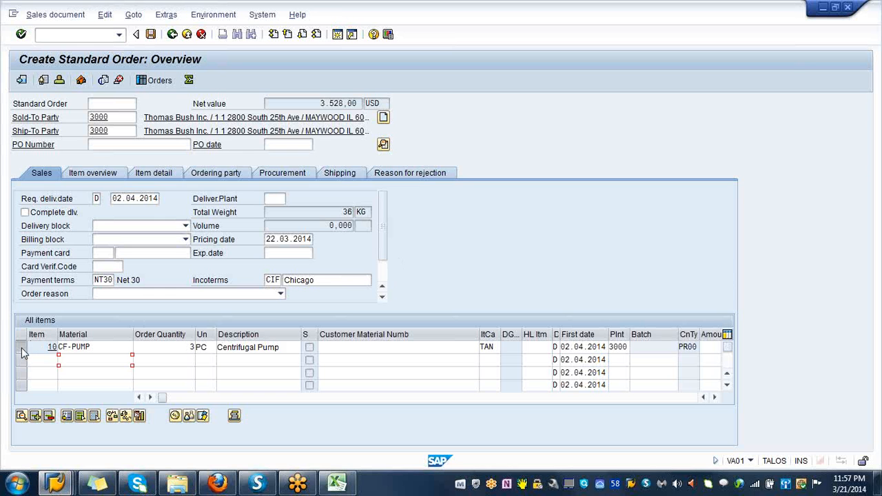
pyautogui.click(28, 346)
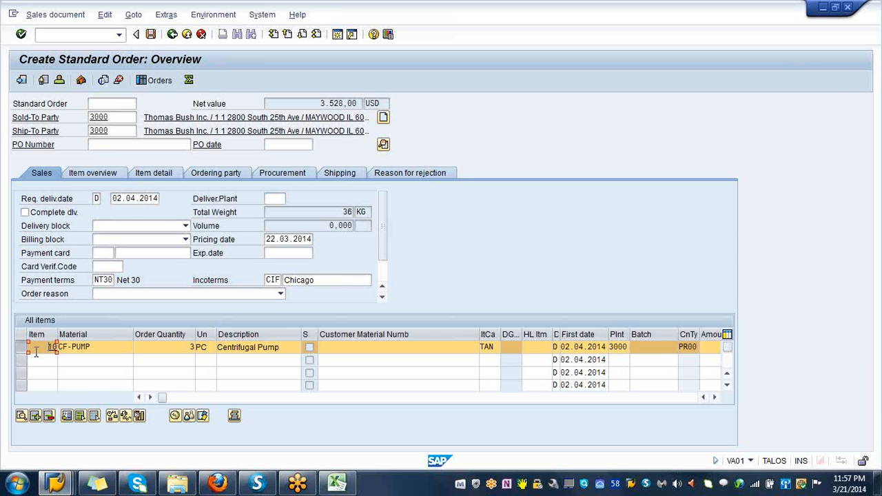
pyautogui.moveTo(125, 415)
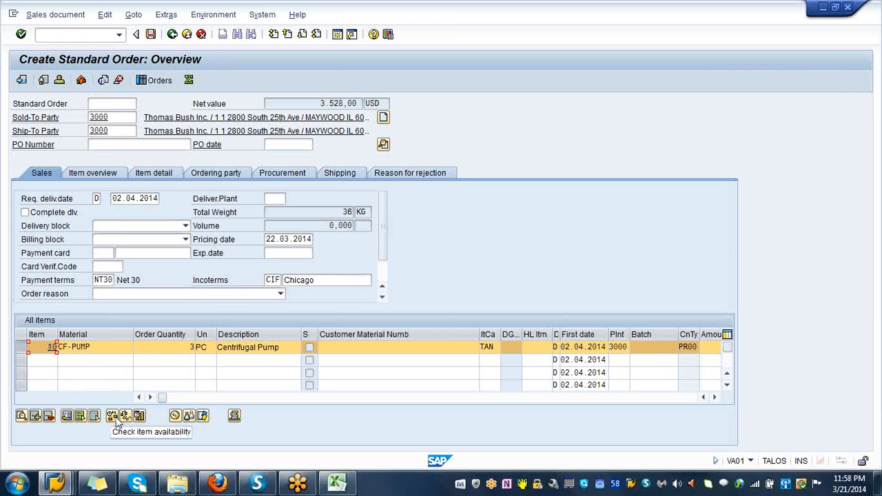
pyautogui.click(125, 416)
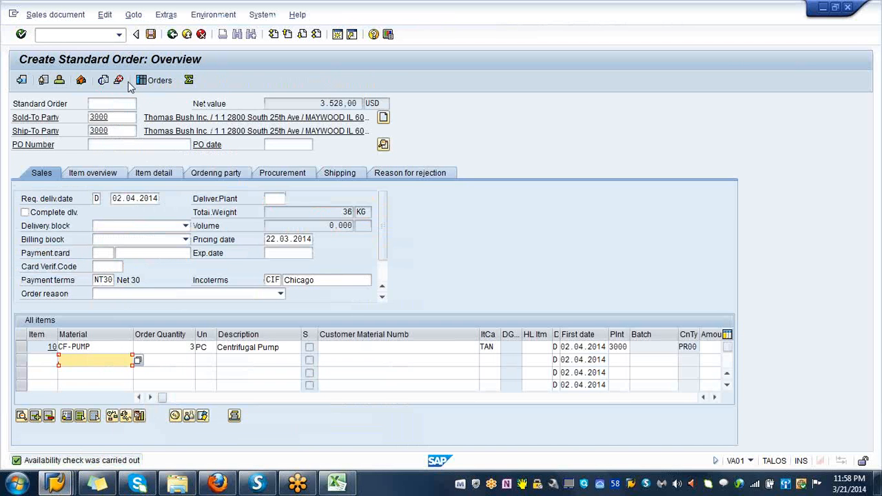
pyautogui.moveTo(147, 134)
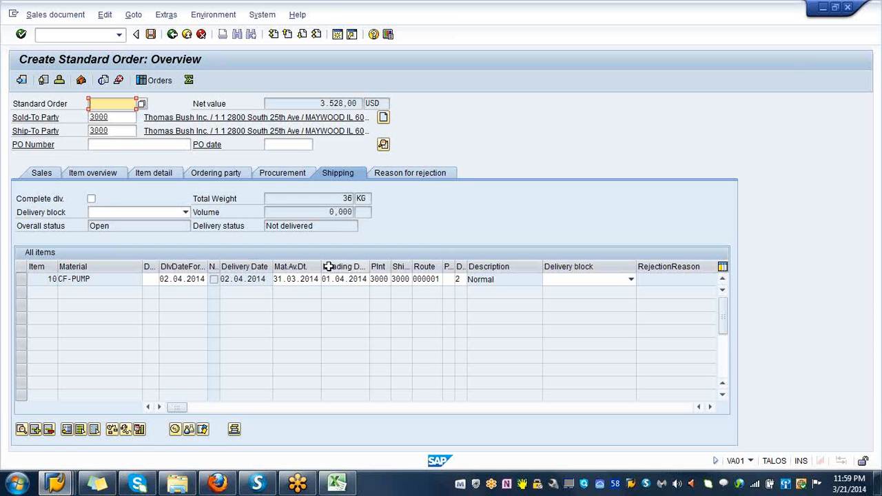
# Step: Run Edit > Incompletion log to confirm the order is complete
pyautogui.click(105, 14)
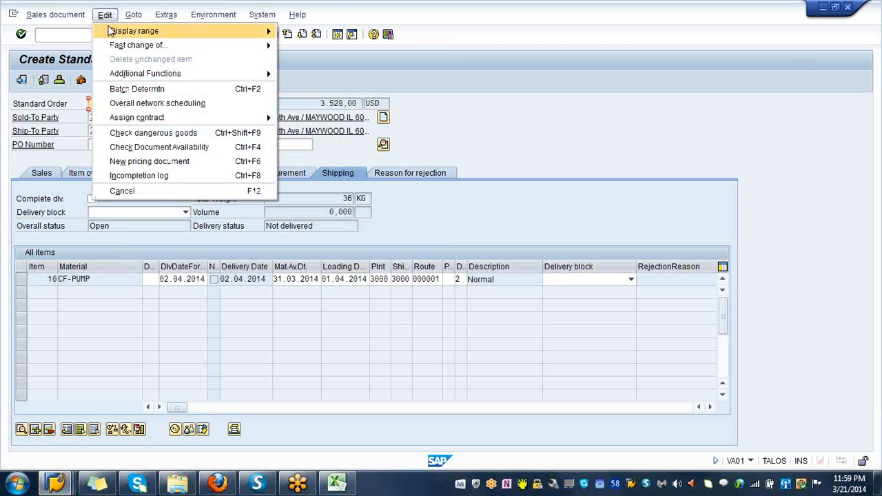
pyautogui.moveTo(138, 176)
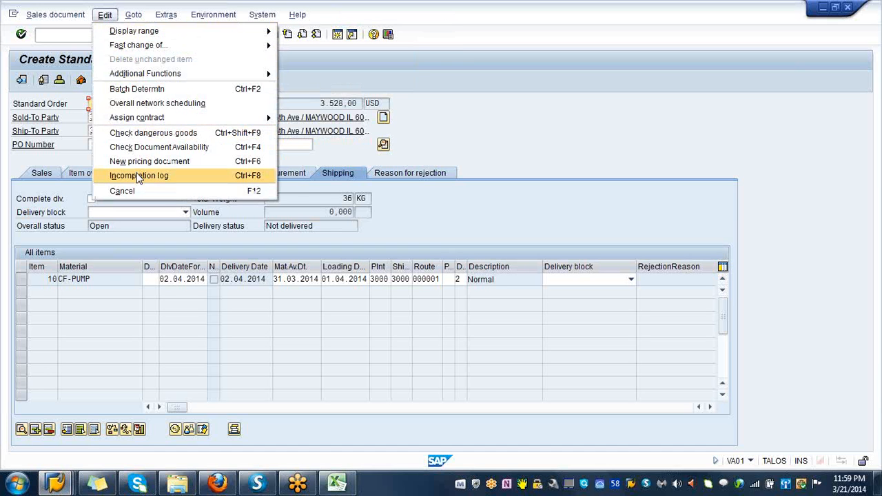
pyautogui.click(139, 176)
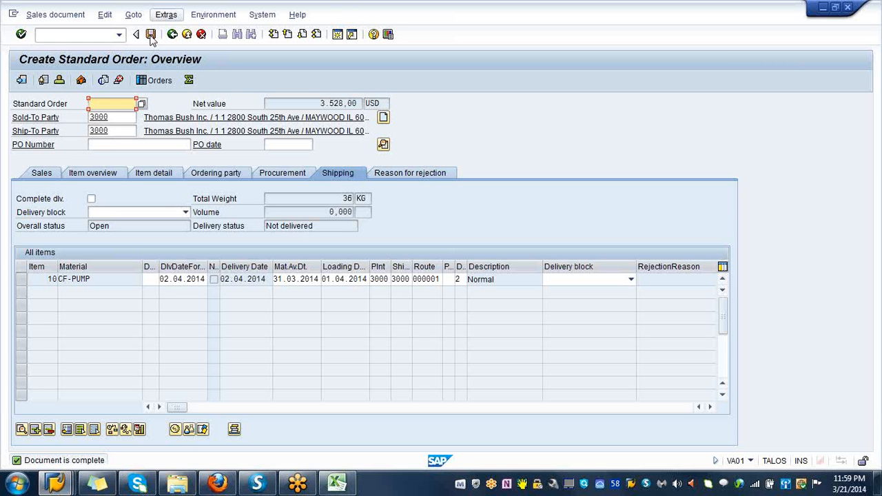
pyautogui.moveTo(151, 34)
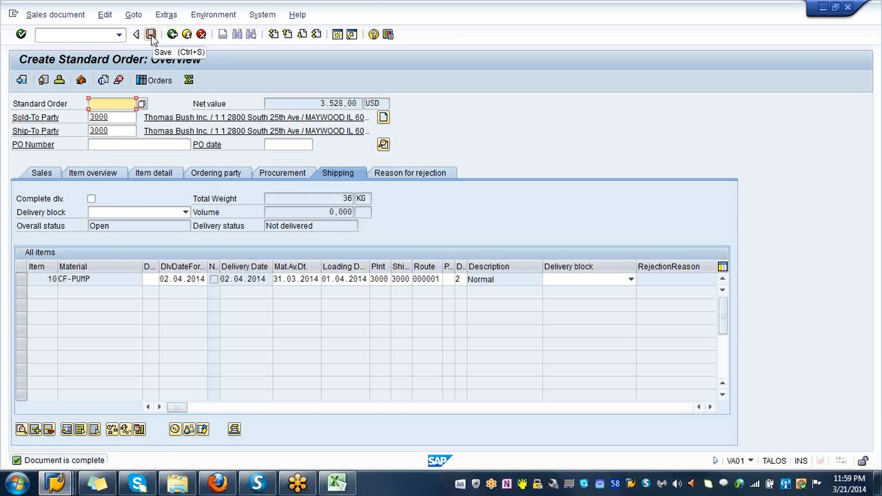
pyautogui.moveTo(151, 40)
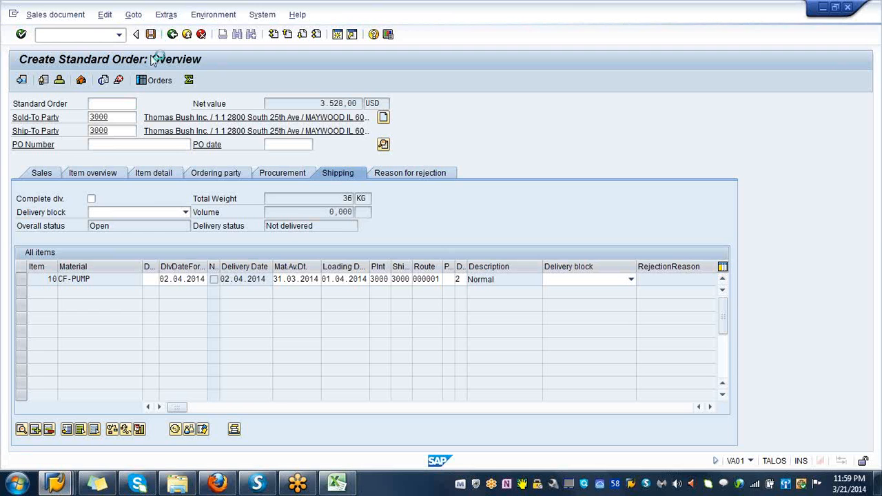
pyautogui.click(151, 33)
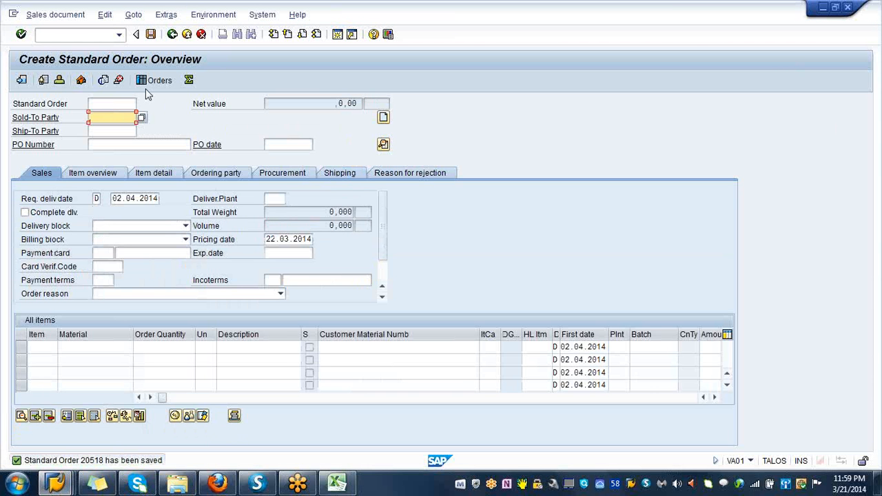
pyautogui.moveTo(155, 116)
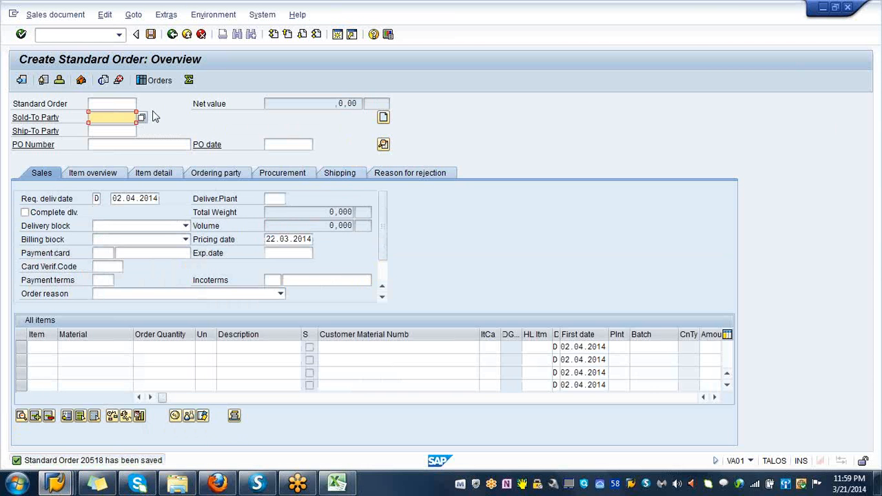
pyautogui.moveTo(81, 469)
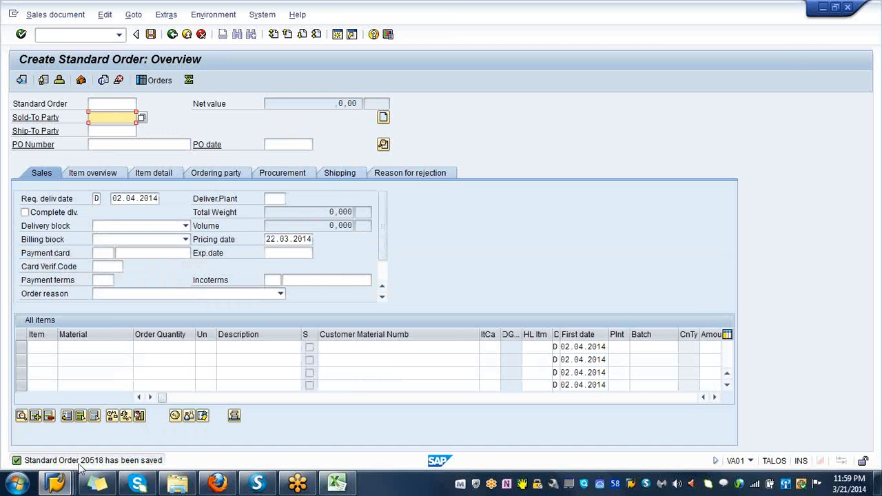
pyautogui.moveTo(82, 468)
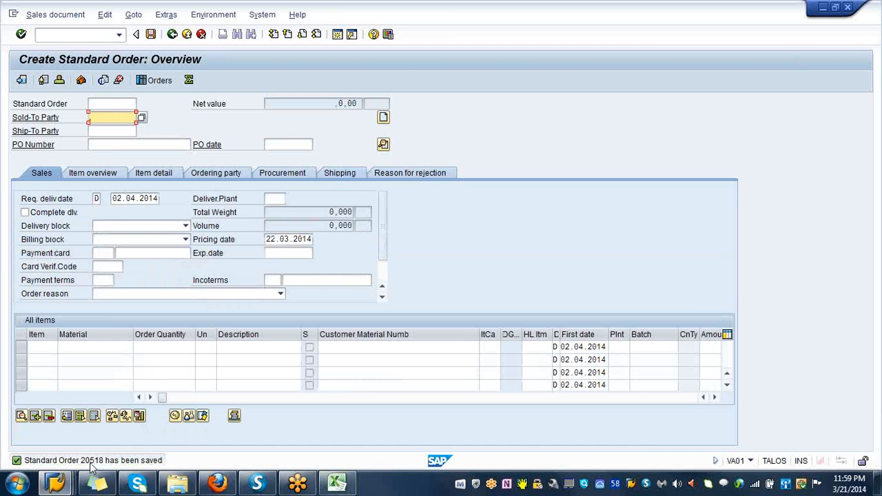
pyautogui.moveTo(166, 313)
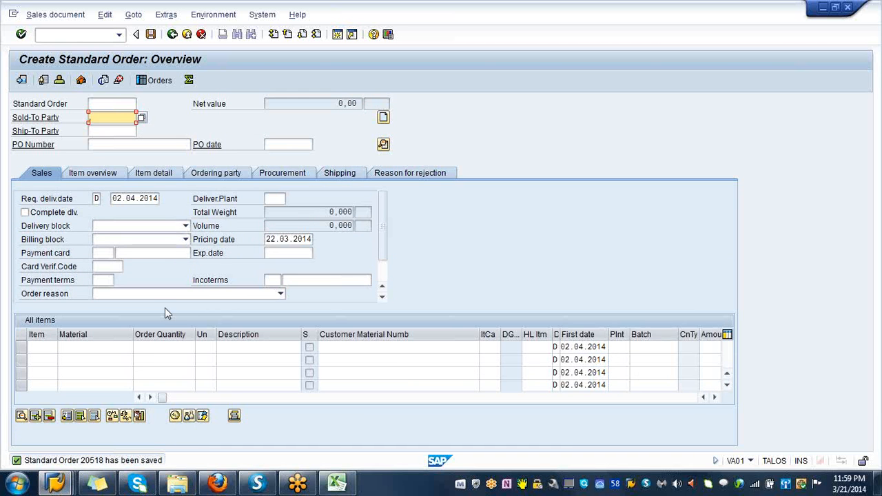
pyautogui.moveTo(128, 81)
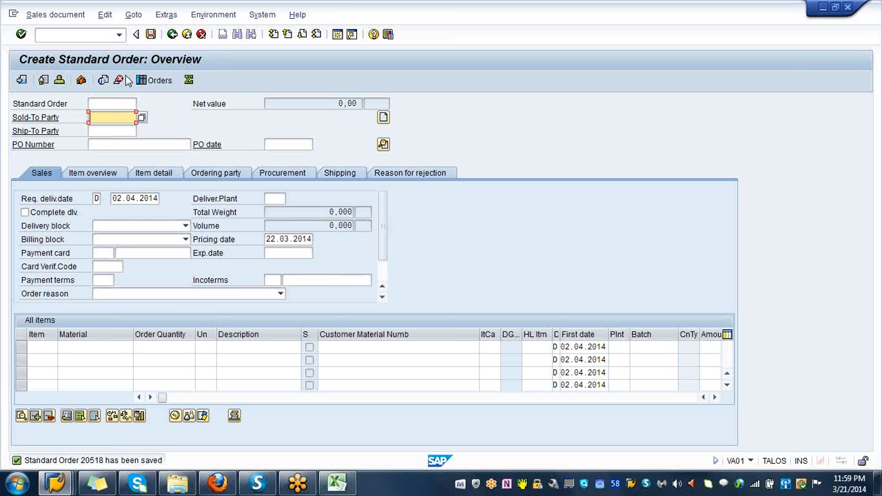
pyautogui.moveTo(3, 137)
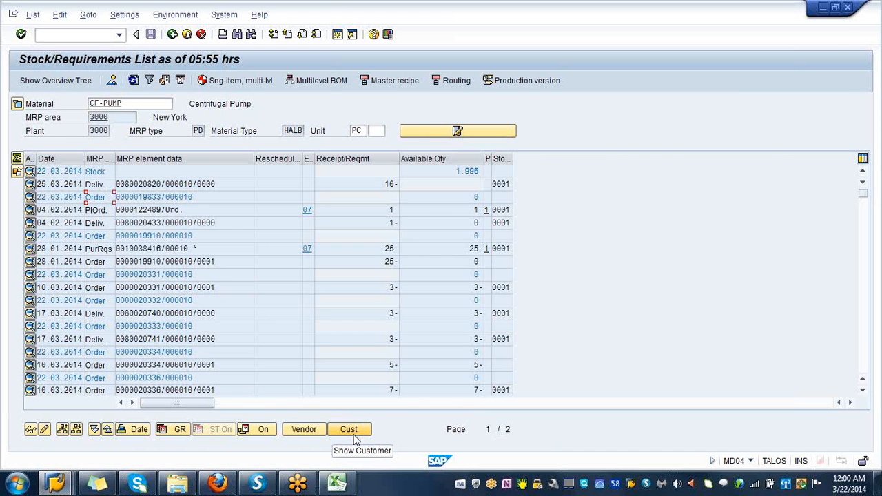
pyautogui.moveTo(107, 48)
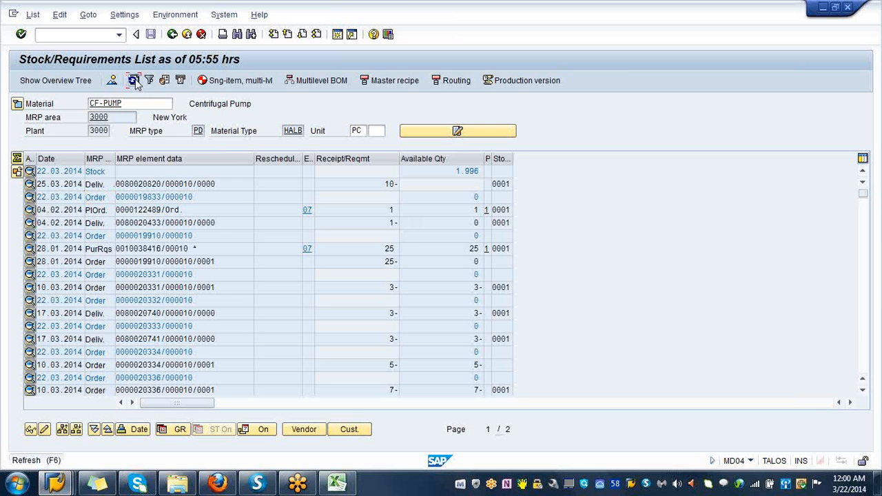
pyautogui.click(133, 81)
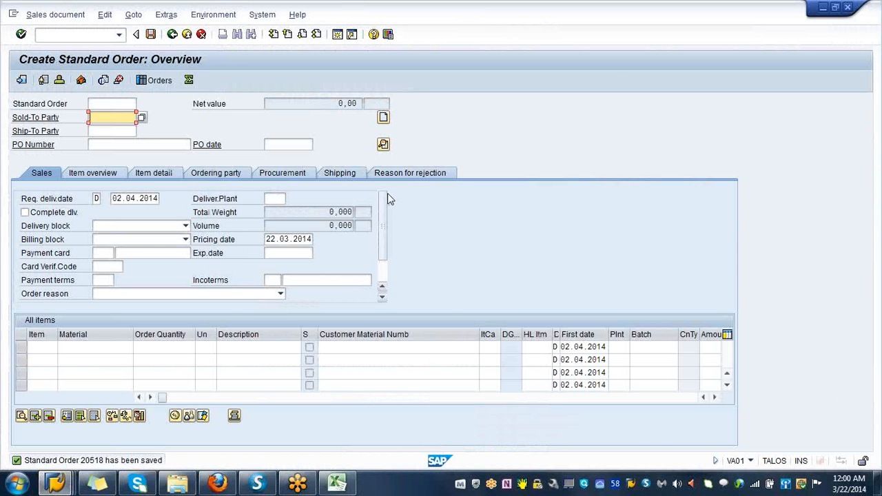
pyautogui.moveTo(171, 34)
pyautogui.write('/')
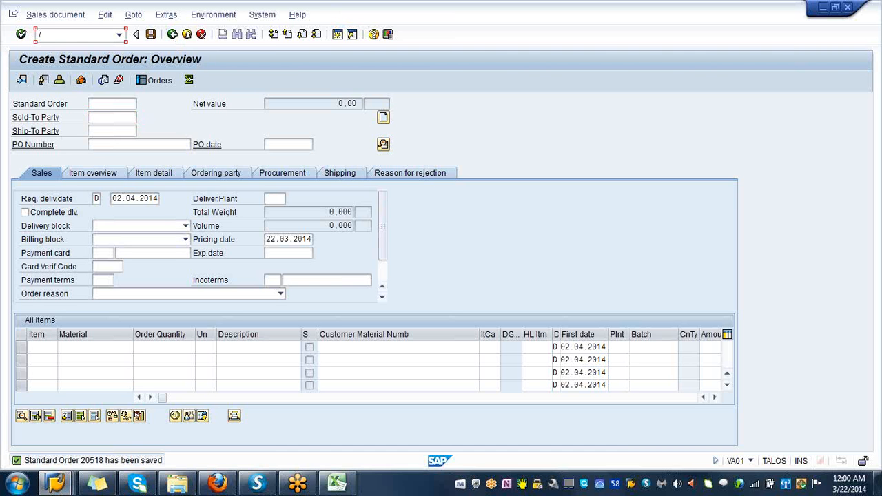
# Step: Enter /N to leave VA01 and return to SAP Easy Access
pyautogui.write('N')
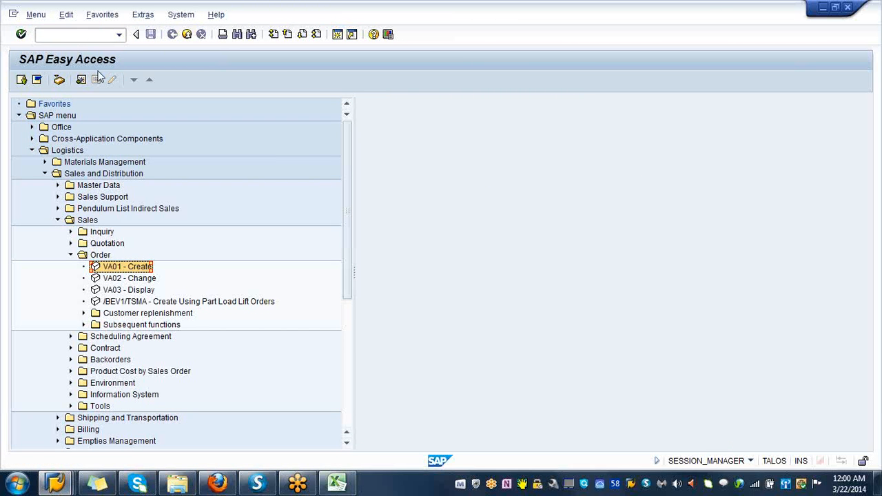
# Step: Go to Shipping and Transportation > Outbound Delivery > Create > Single Document and start VL01N
pyautogui.click(58, 220)
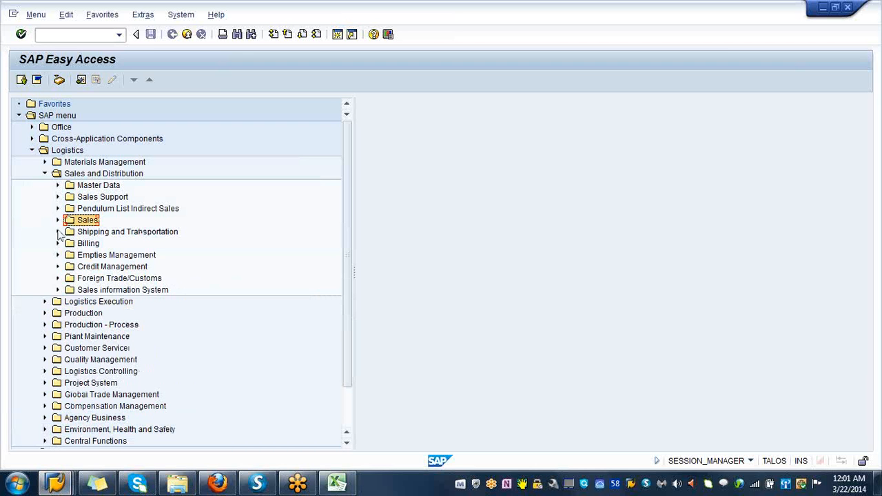
pyautogui.click(58, 232)
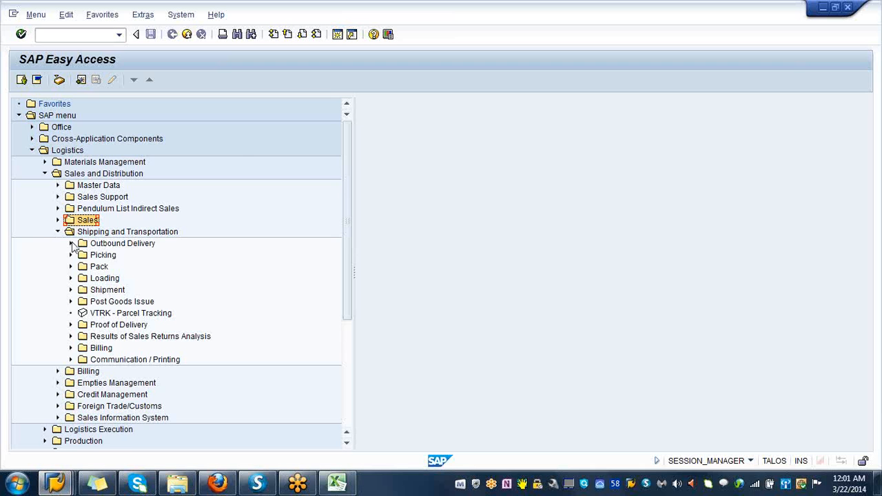
pyautogui.click(71, 243)
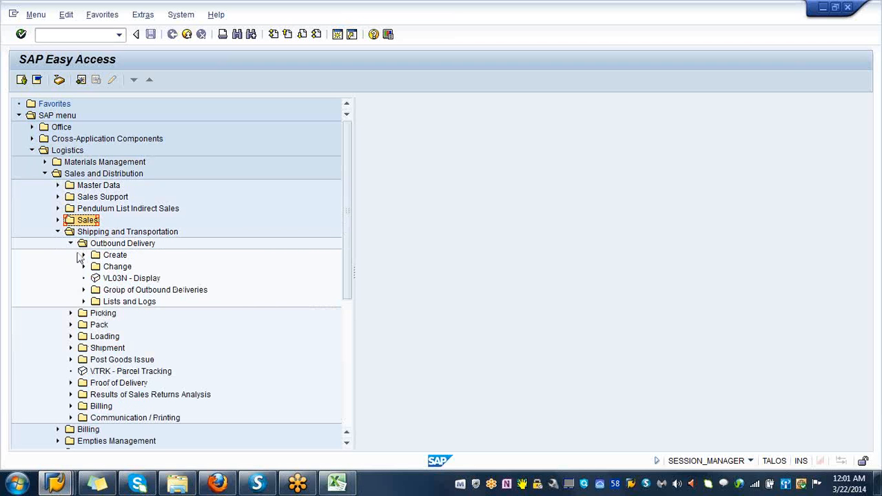
pyautogui.click(82, 254)
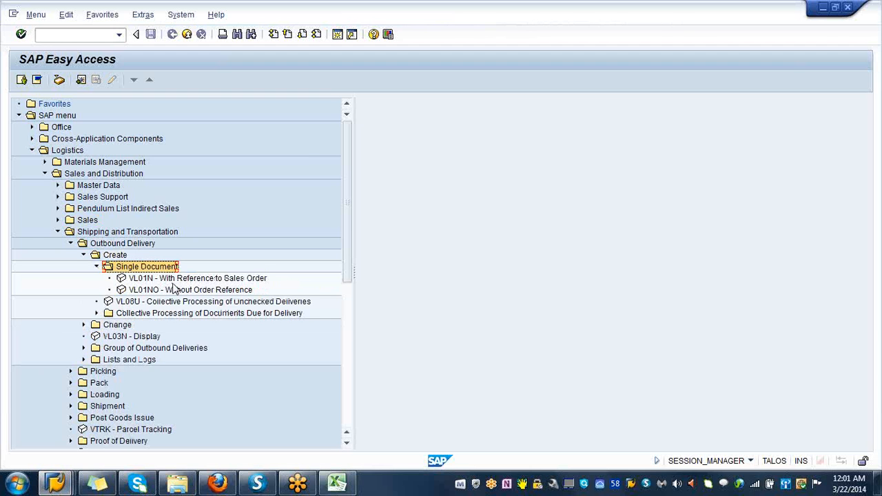
pyautogui.click(197, 277)
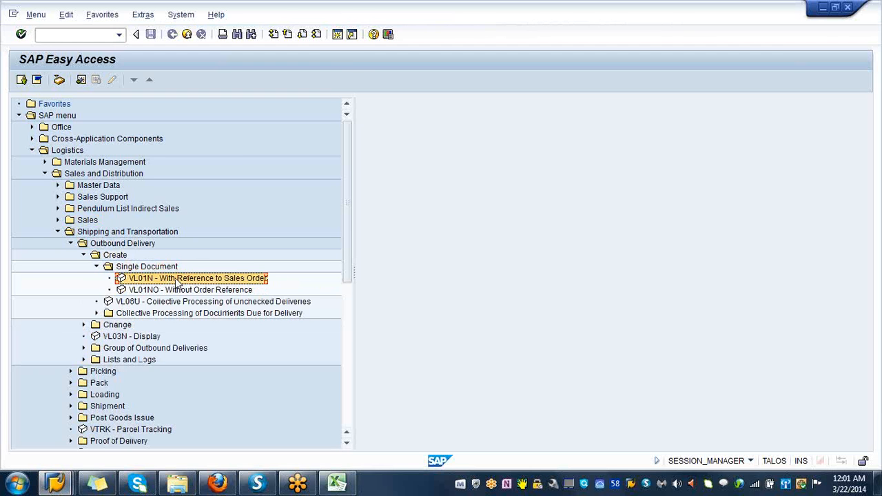
pyautogui.doubleClick(196, 278)
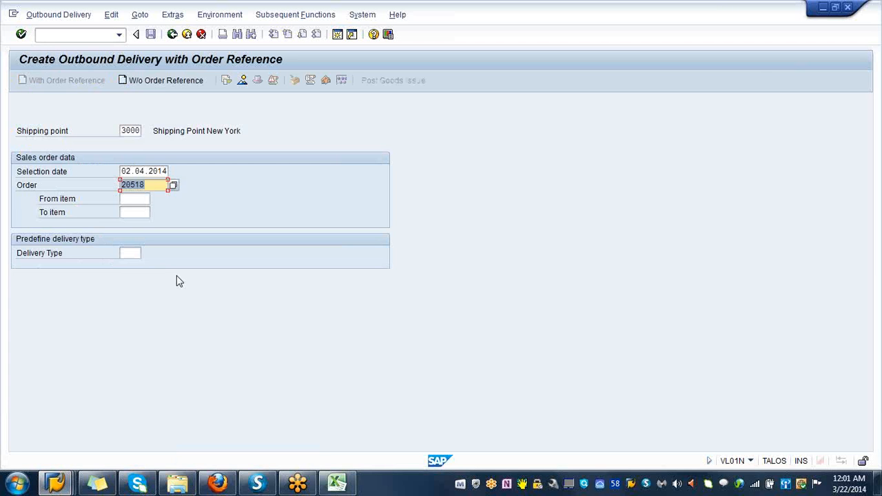
pyautogui.moveTo(178, 255)
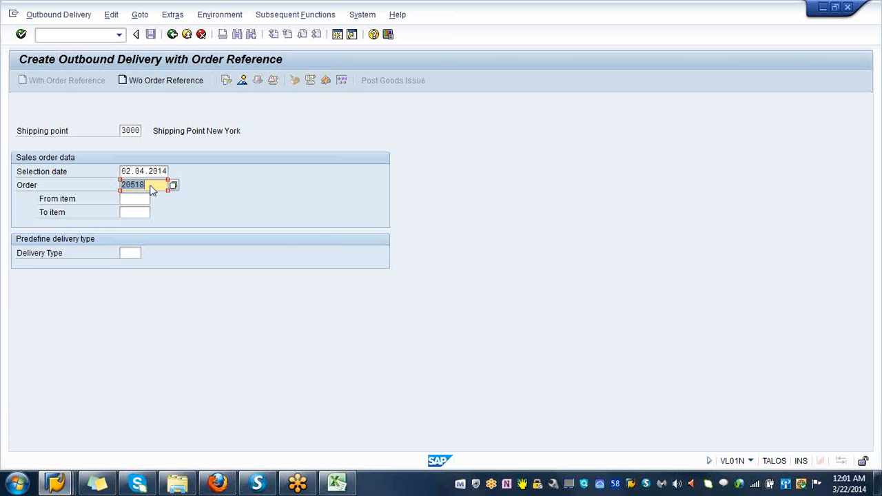
# Step: Load sales order 20518 into the delivery, listing CF-PUMP quantity 3
pyautogui.press('Enter')
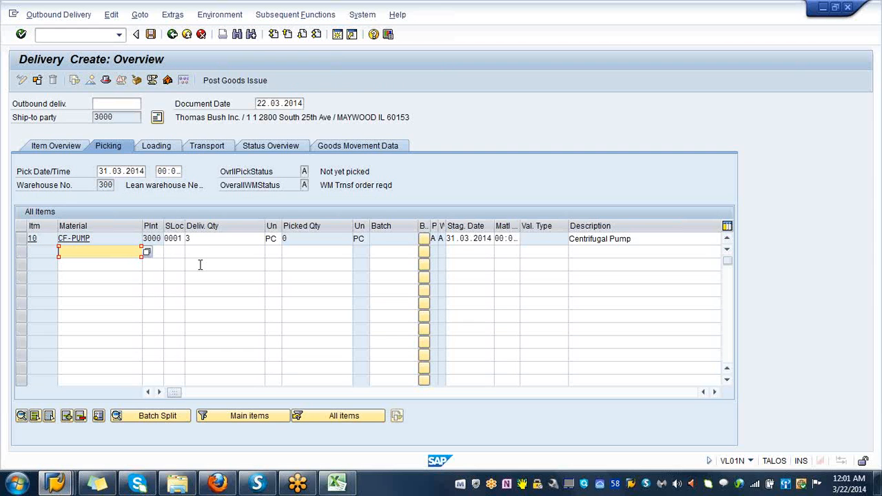
pyautogui.moveTo(186, 113)
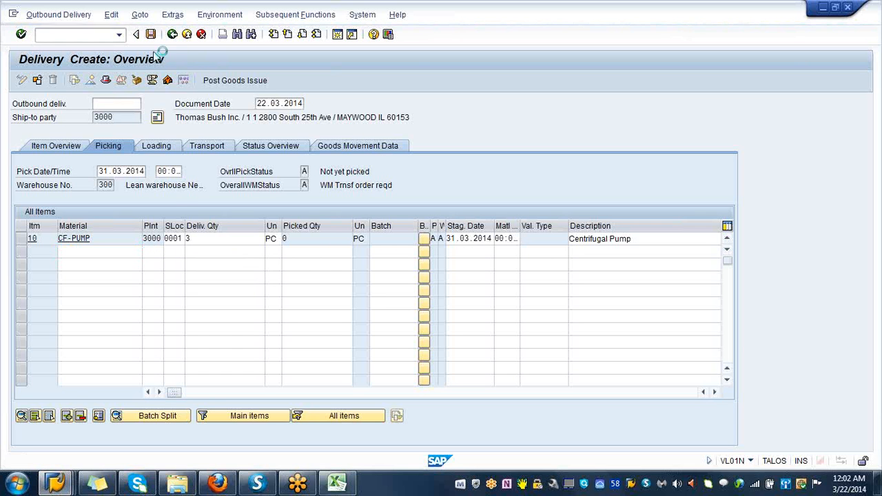
pyautogui.moveTo(179, 202)
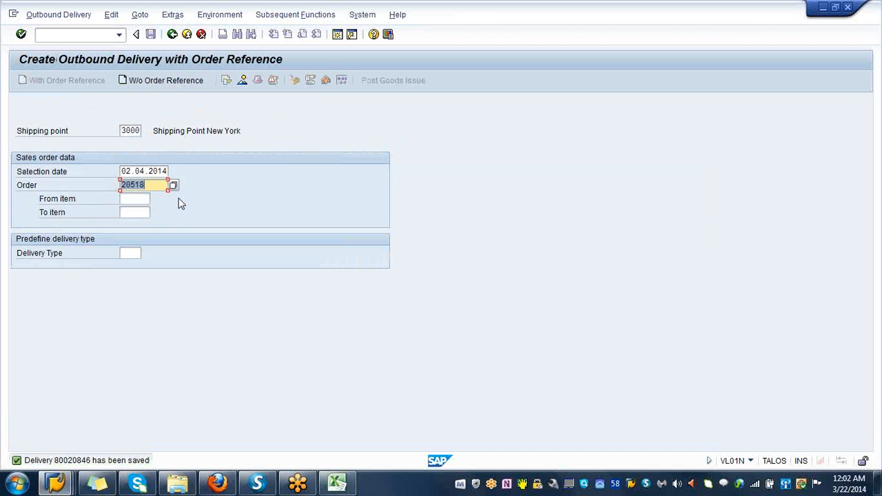
pyautogui.moveTo(186, 210)
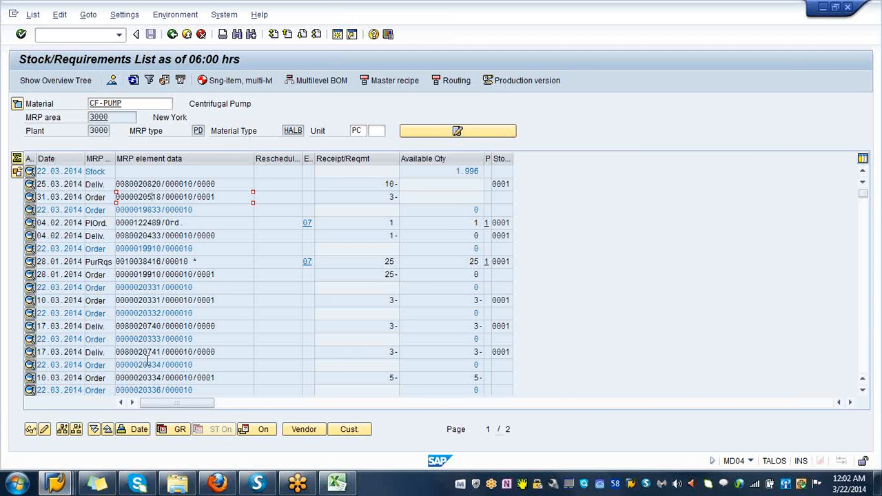
pyautogui.moveTo(187, 259)
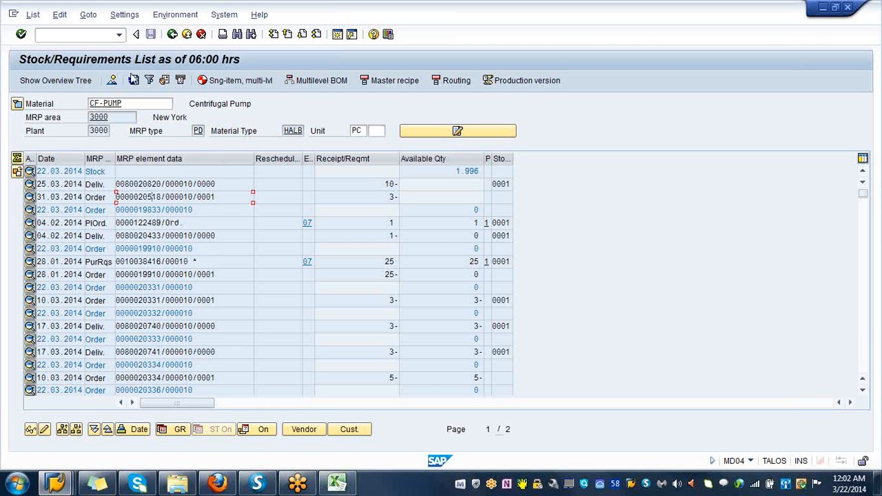
pyautogui.click(133, 80)
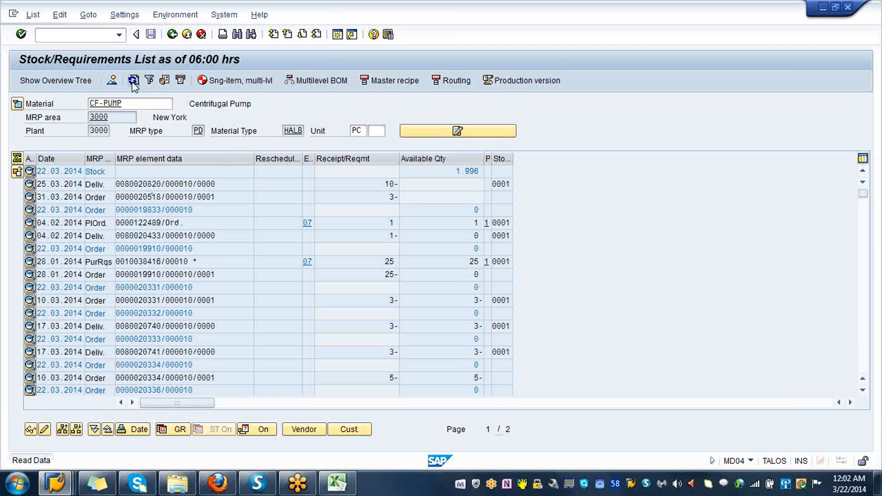
pyautogui.click(133, 79)
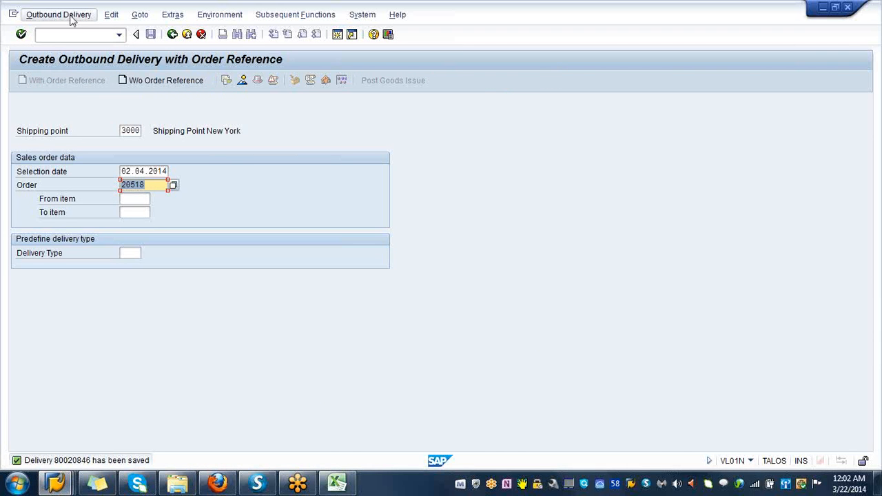
# Step: Open delivery 80020846 in Change Outbound Delivery mode
pyautogui.click(59, 15)
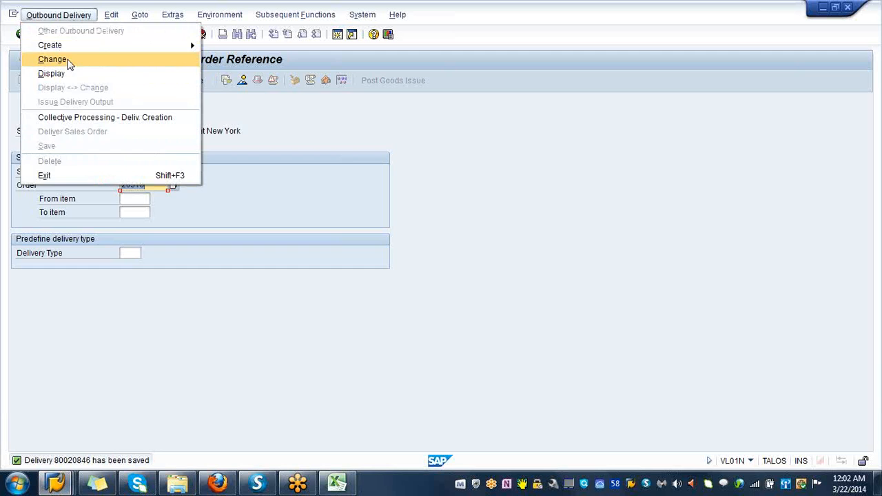
pyautogui.click(53, 59)
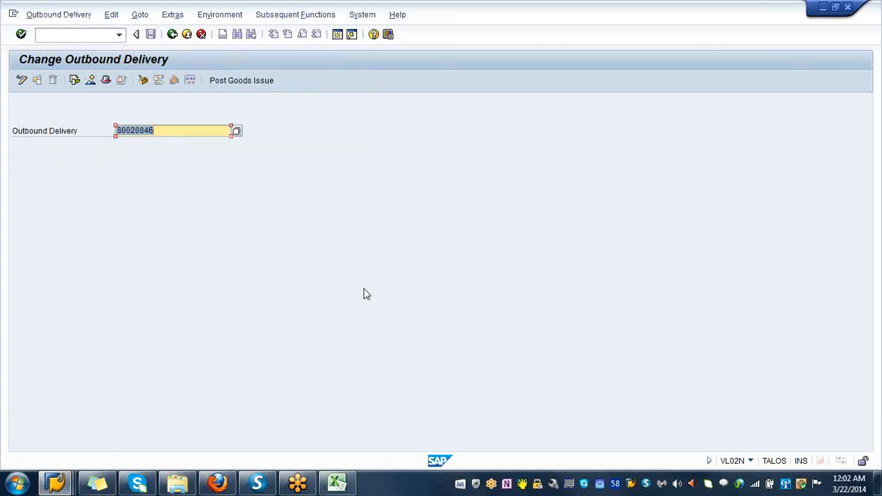
pyautogui.click(180, 130)
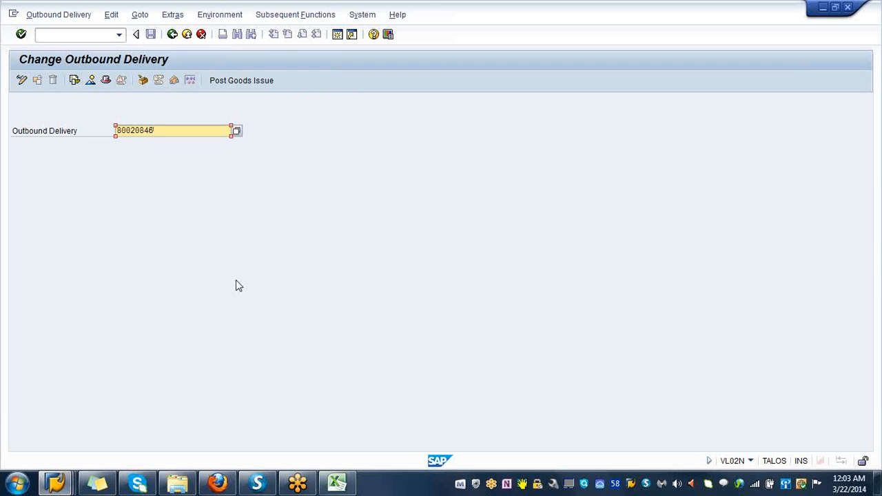
pyautogui.moveTo(91, 76)
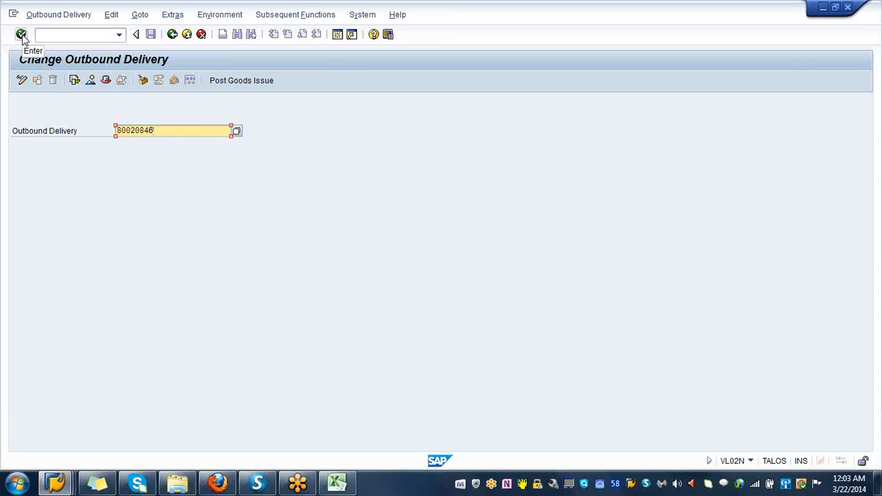
pyautogui.click(21, 34)
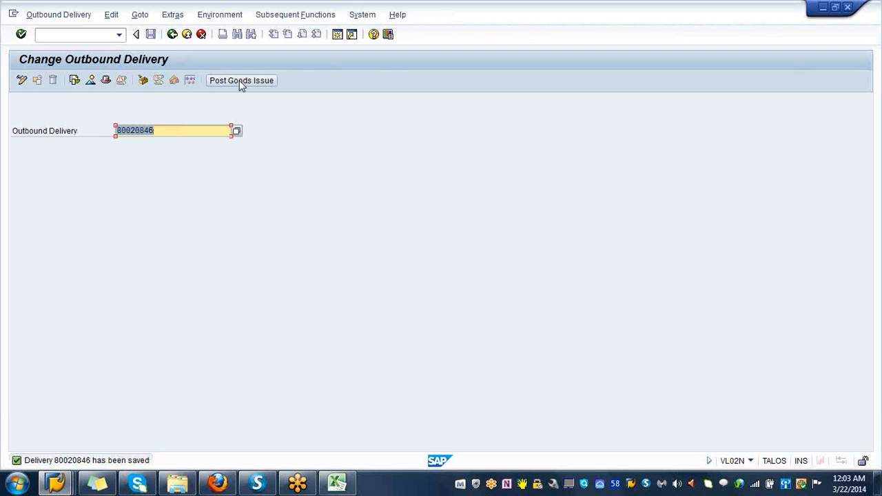
pyautogui.moveTo(200, 179)
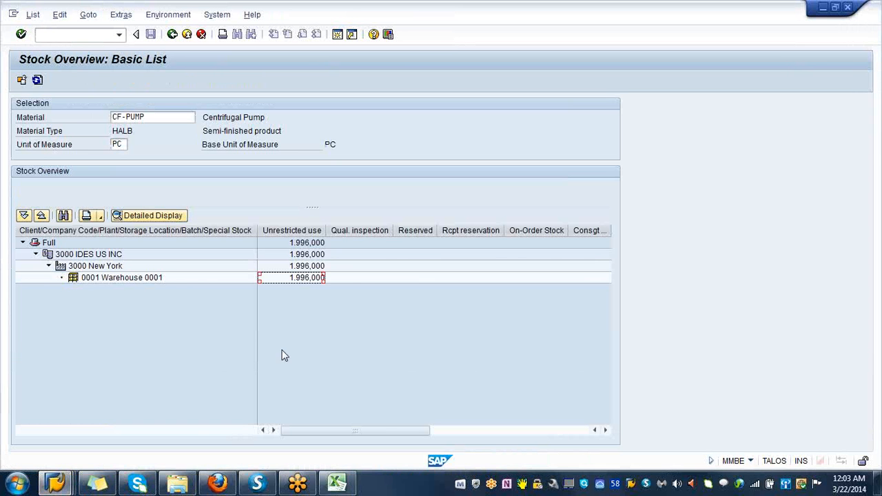
pyautogui.moveTo(308, 284)
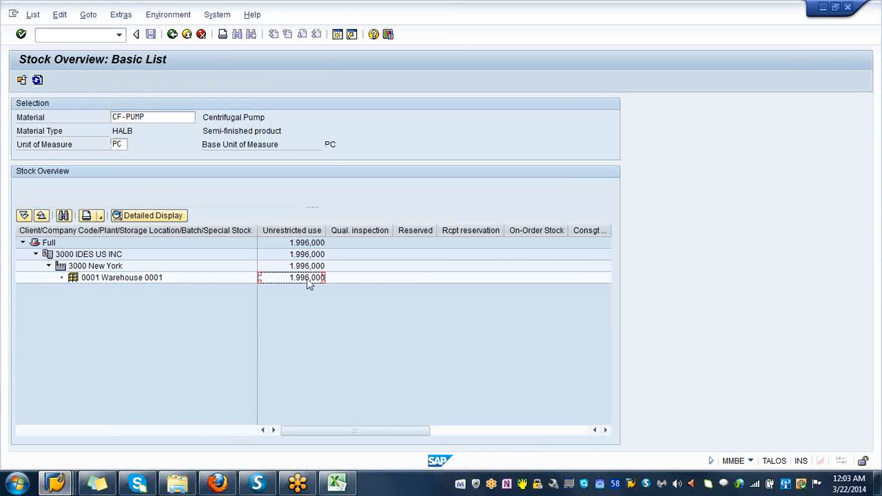
pyautogui.moveTo(180, 354)
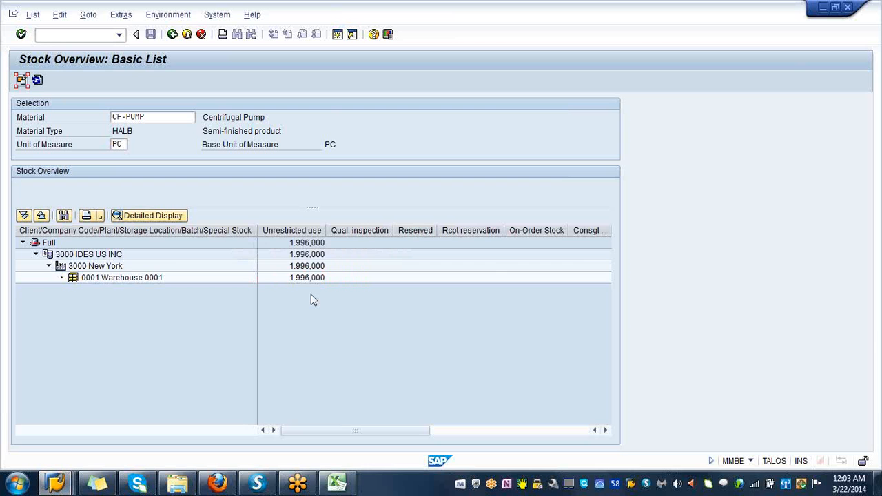
# Step: Display the CF-PUMP stock overview list
pyautogui.click(37, 80)
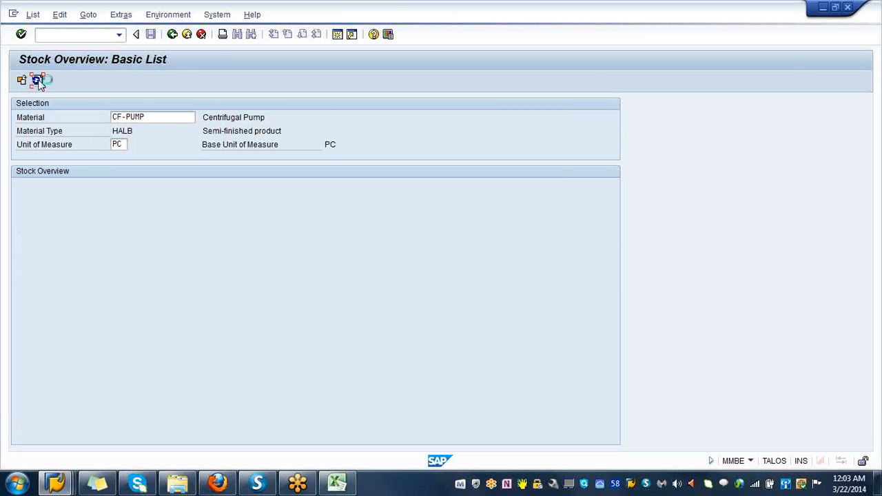
pyautogui.click(38, 80)
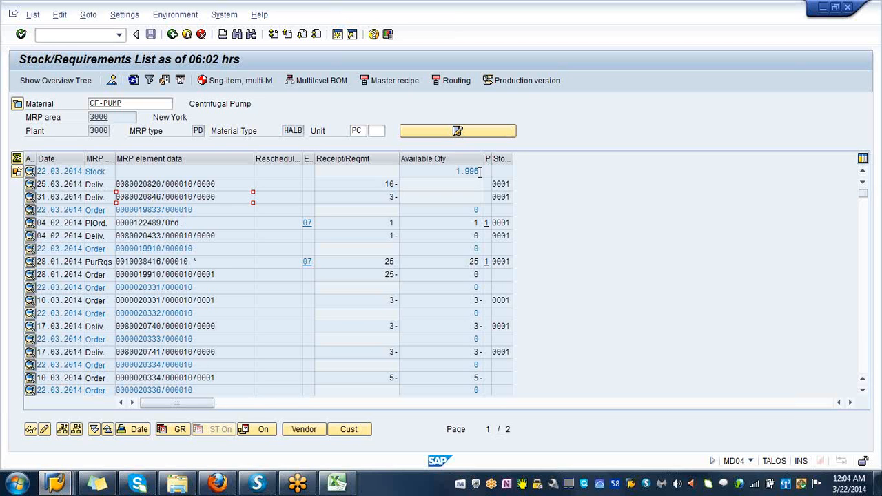
pyautogui.moveTo(270, 197)
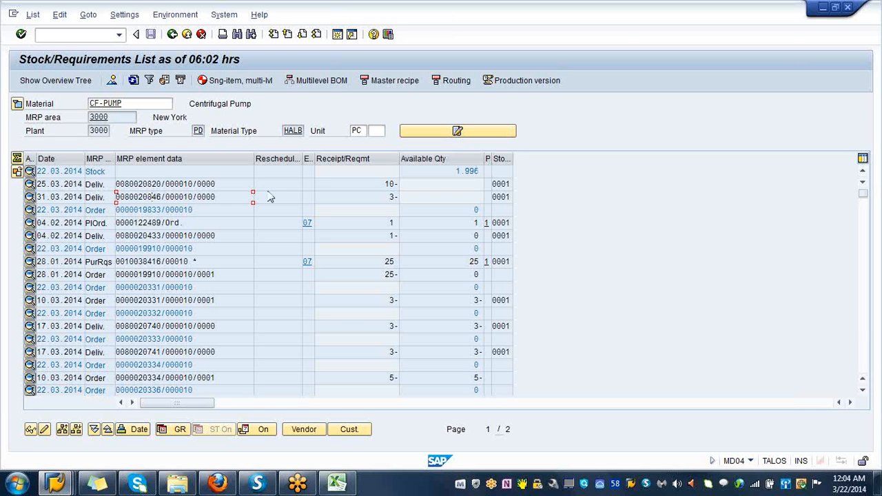
pyautogui.moveTo(270, 197)
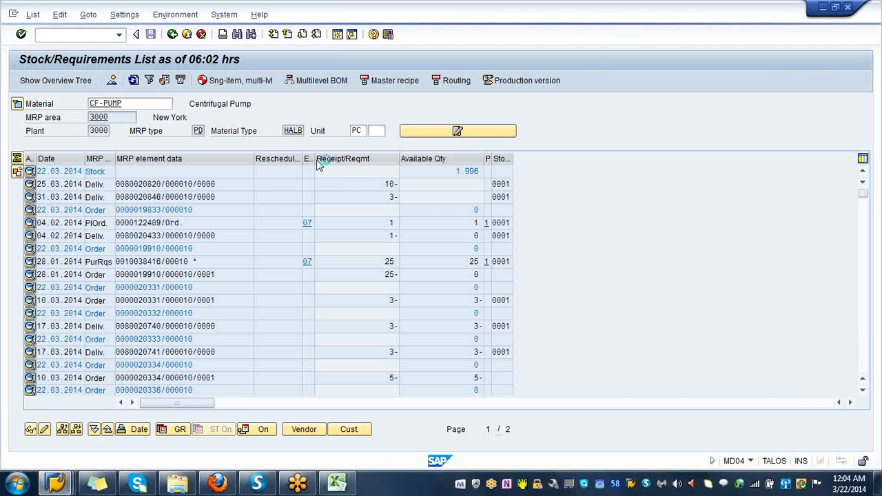
# Step: Show and hide the overview tree, then refresh the CF-PUMP stock/requirements list
pyautogui.click(55, 80)
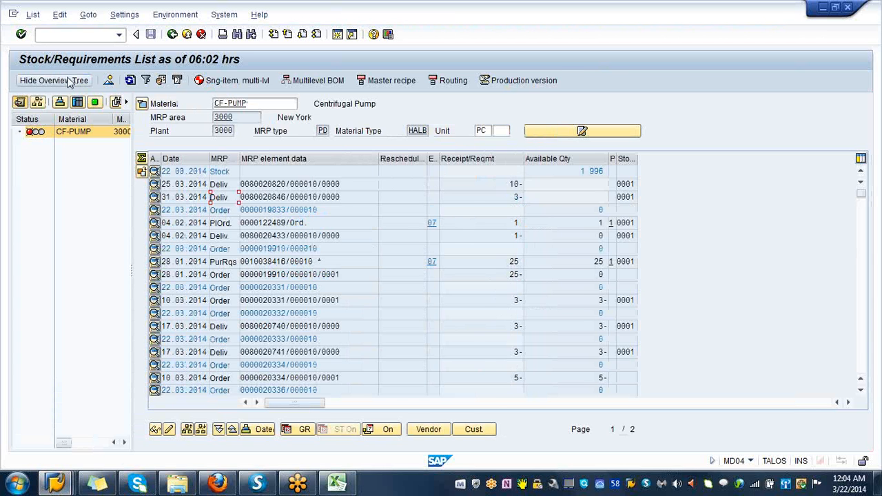
pyautogui.click(53, 80)
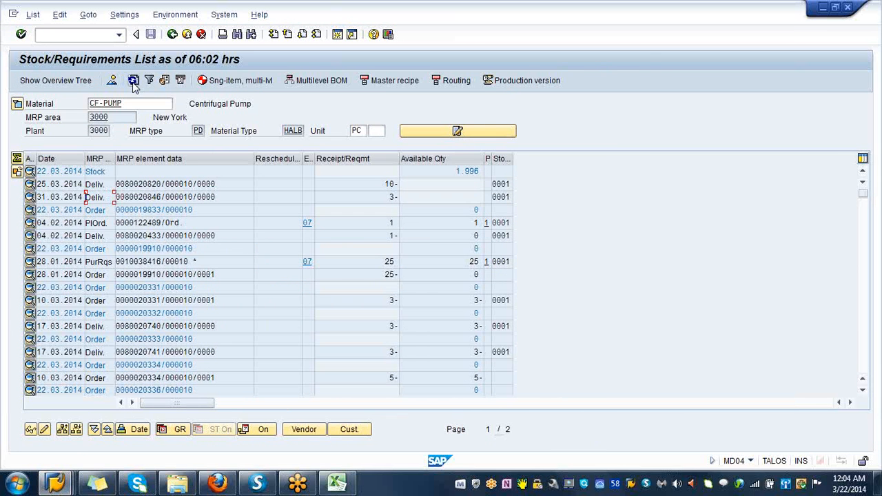
pyautogui.moveTo(132, 80)
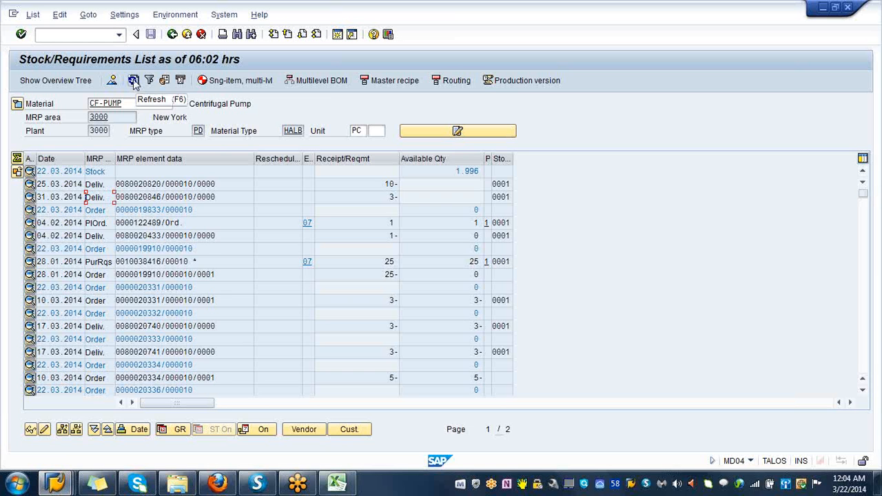
pyautogui.click(133, 80)
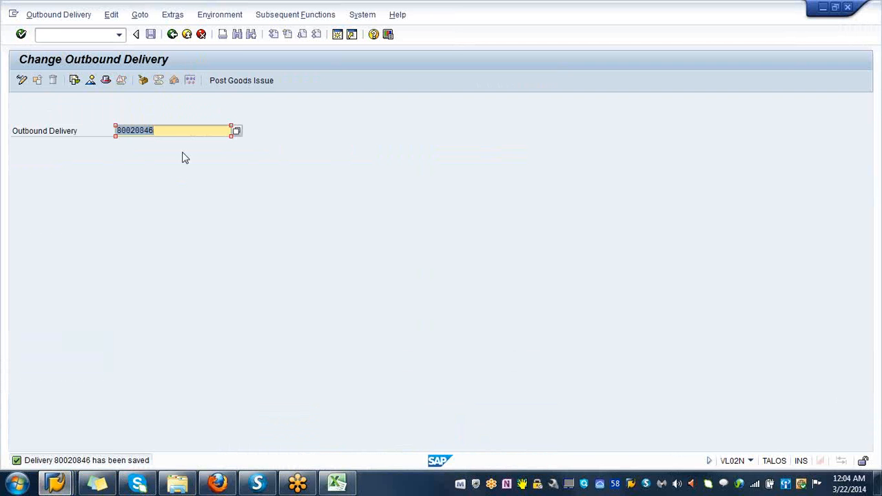
pyautogui.moveTo(172, 34)
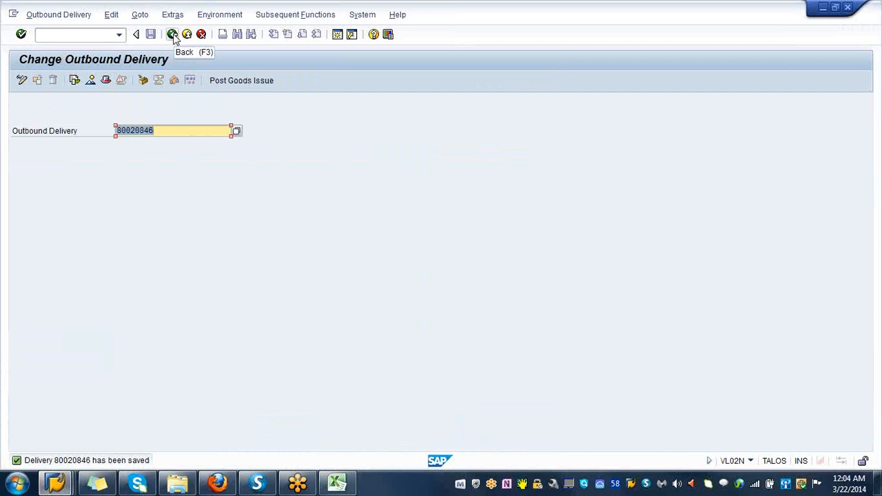
pyautogui.moveTo(217, 338)
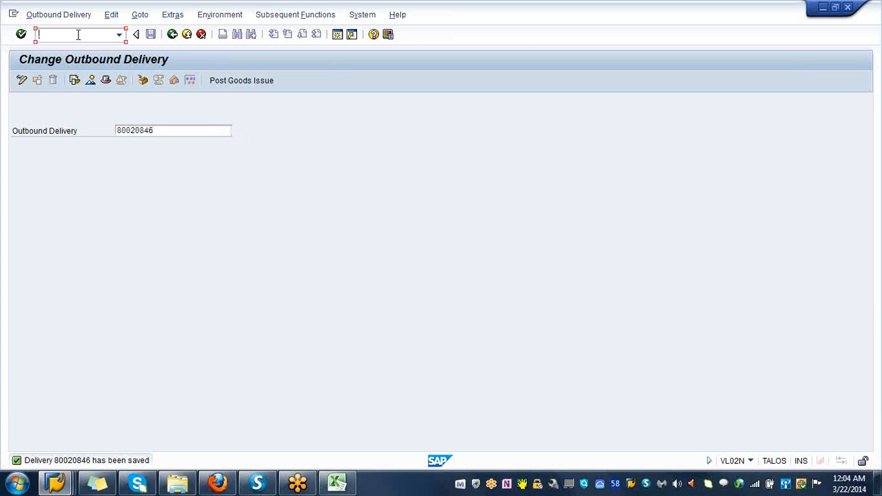
# Step: Leave delivery 80020846 with /N and return to the SAP Easy Access menu
pyautogui.write('/N')
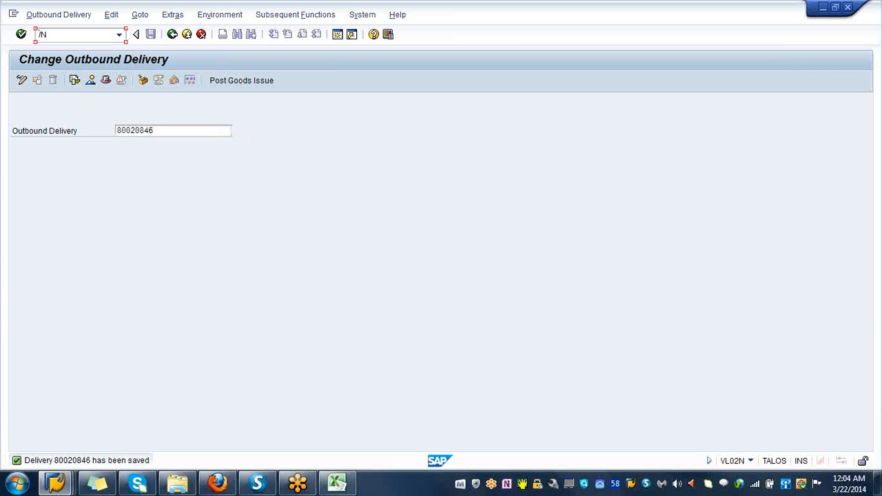
pyautogui.click(69, 34)
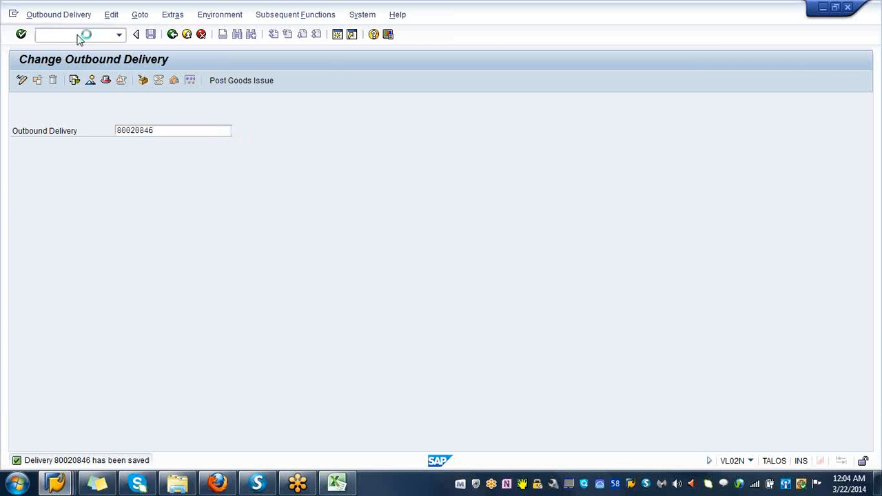
pyautogui.click(136, 34)
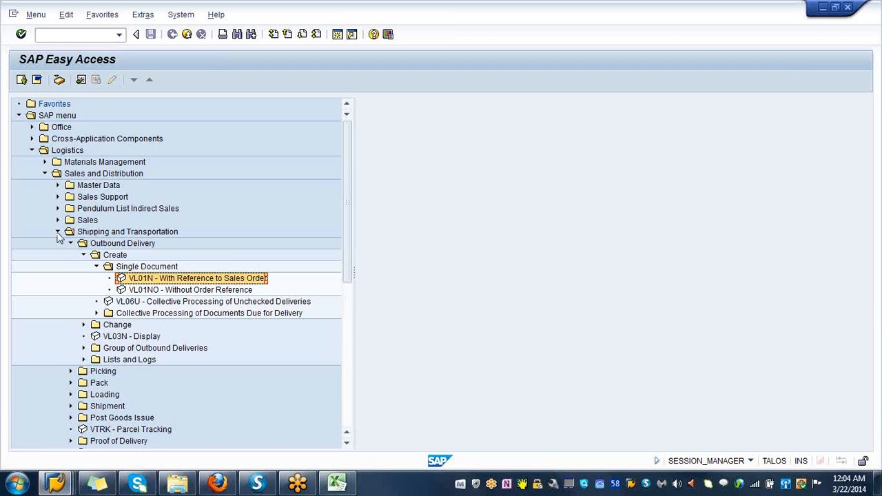
# Step: Expand Sales and Distribution > Billing > Billing Document and select VF01 - Create
pyautogui.click(58, 232)
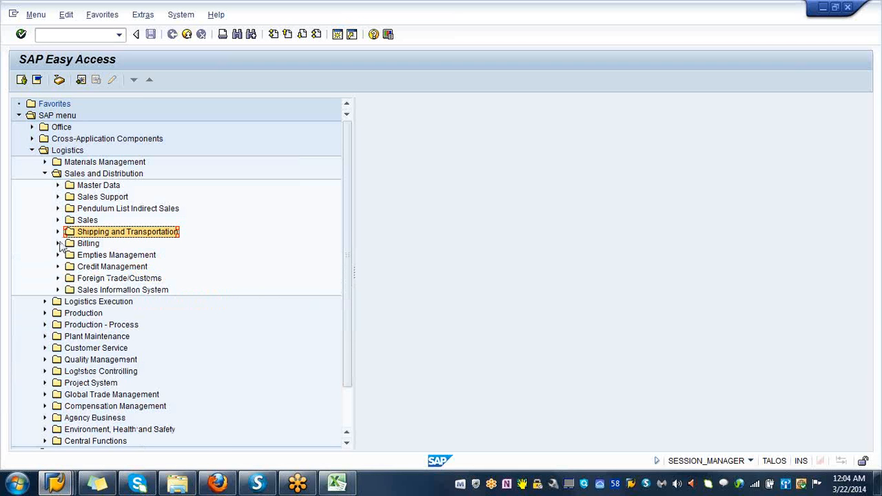
pyautogui.click(58, 243)
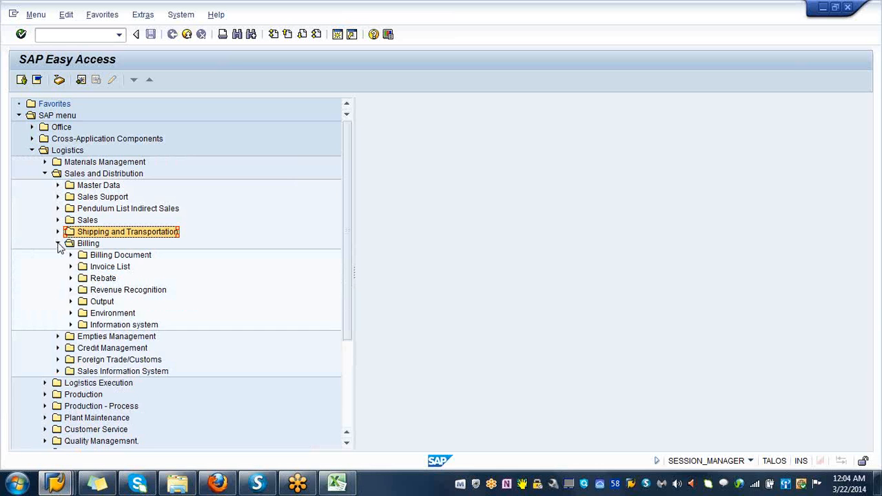
pyautogui.click(58, 243)
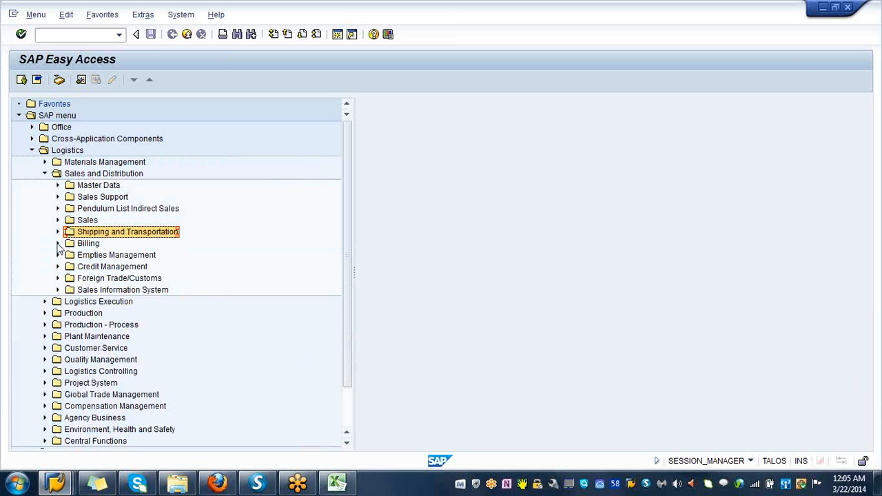
pyautogui.click(116, 254)
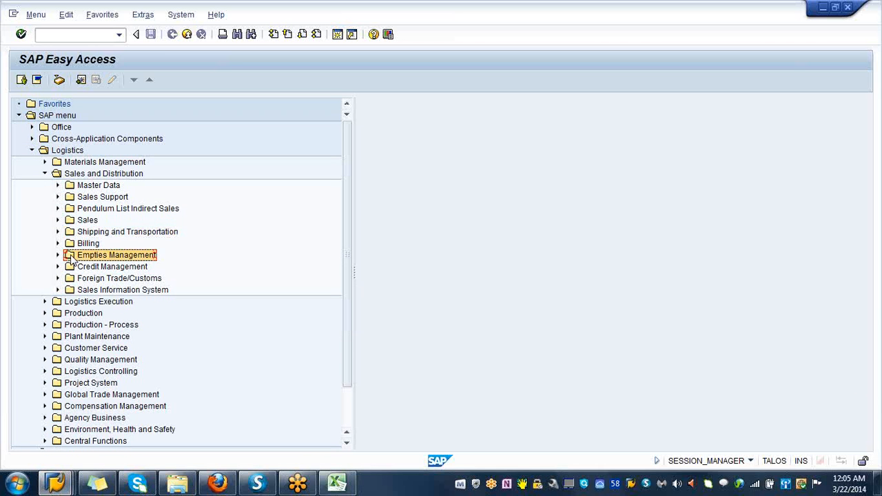
pyautogui.moveTo(66, 247)
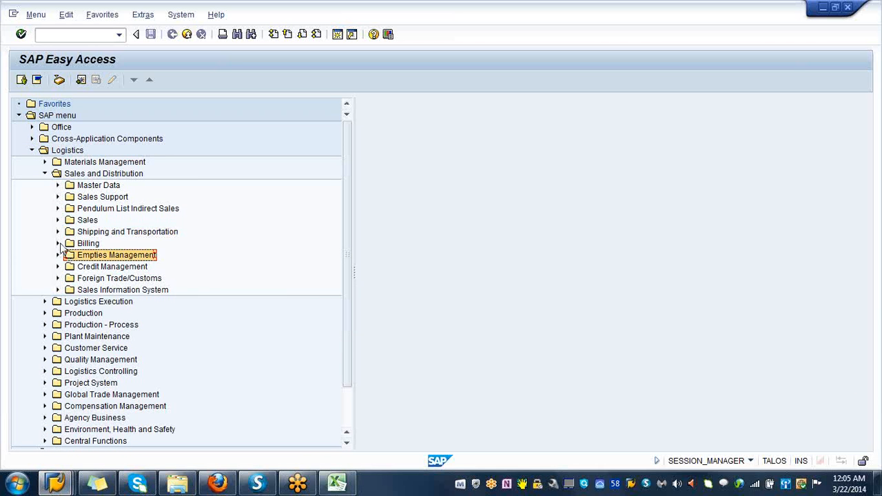
pyautogui.click(58, 243)
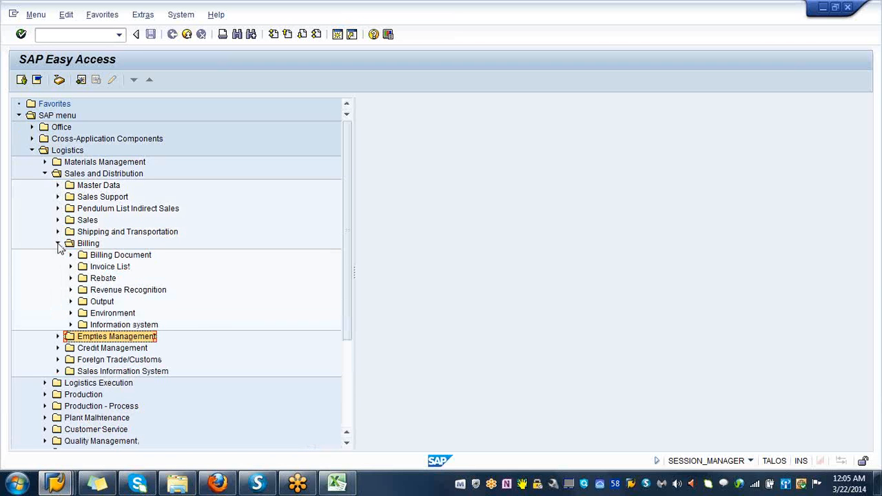
pyautogui.click(69, 254)
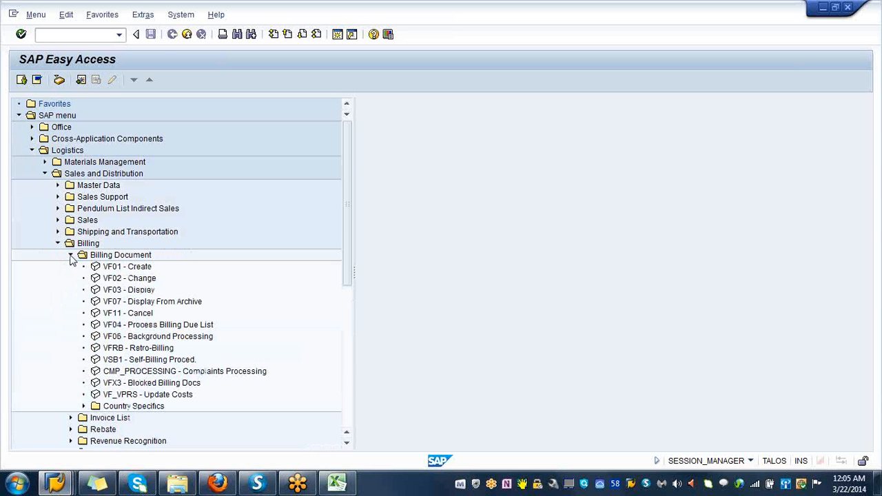
pyautogui.click(127, 267)
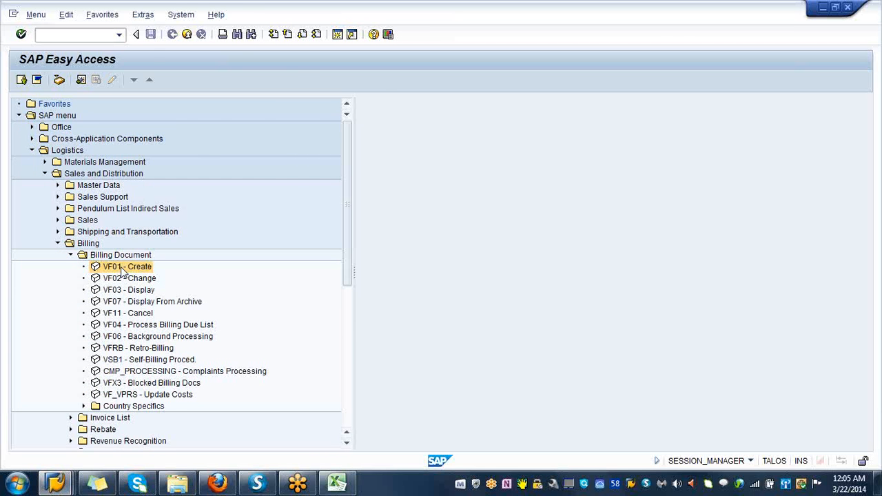
# Step: Bill delivery 80020846 in VF01 and save invoice 90041308 for 3,528.00 USD
pyautogui.doubleClick(126, 267)
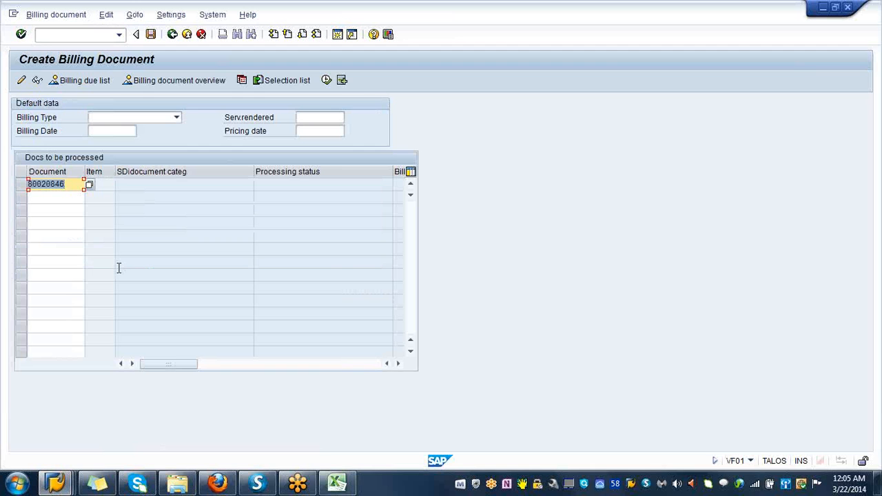
pyautogui.moveTo(119, 263)
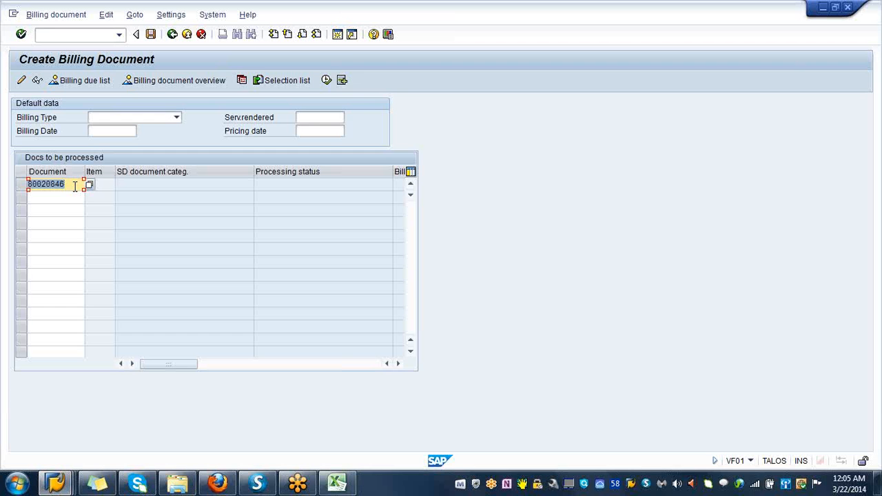
pyautogui.press('Enter')
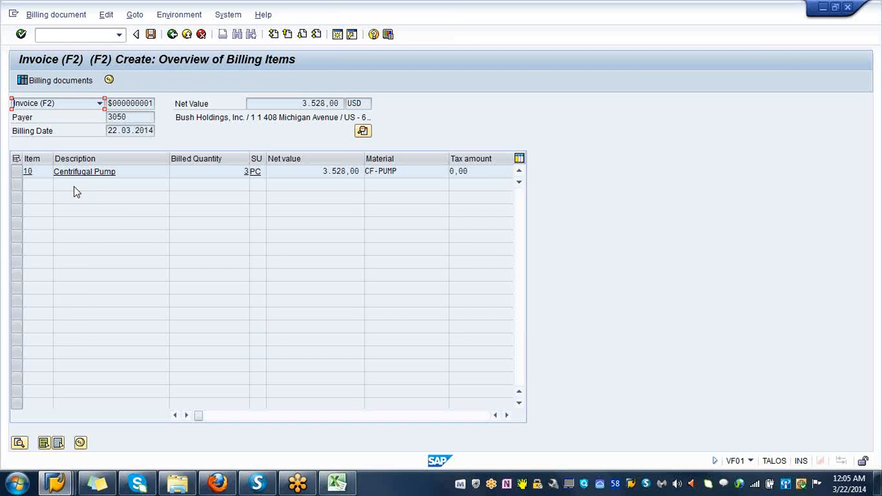
pyautogui.moveTo(84, 217)
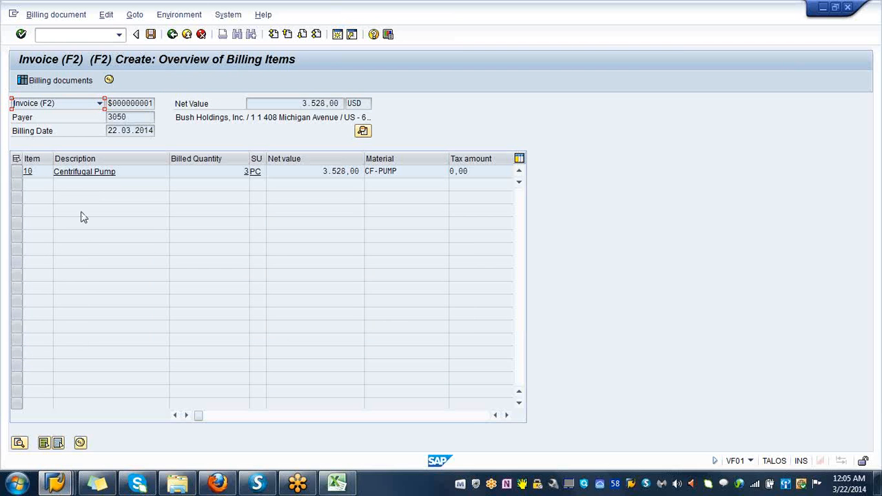
pyautogui.moveTo(92, 220)
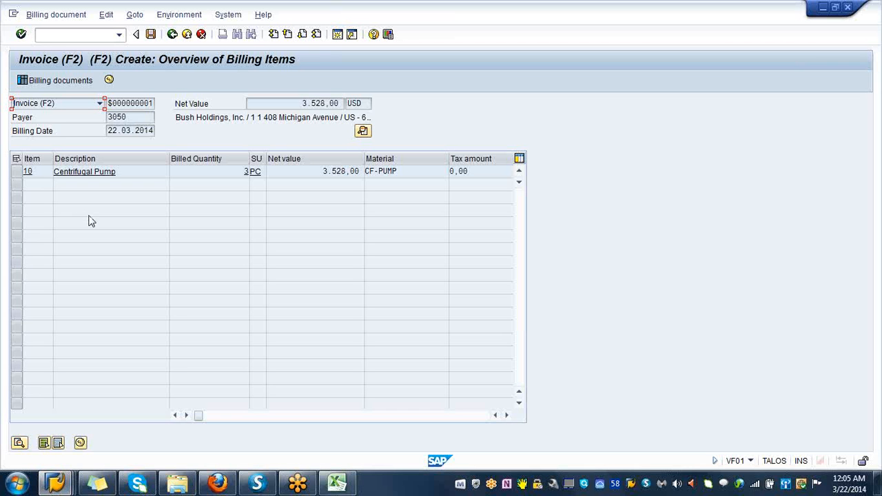
pyautogui.moveTo(150, 34)
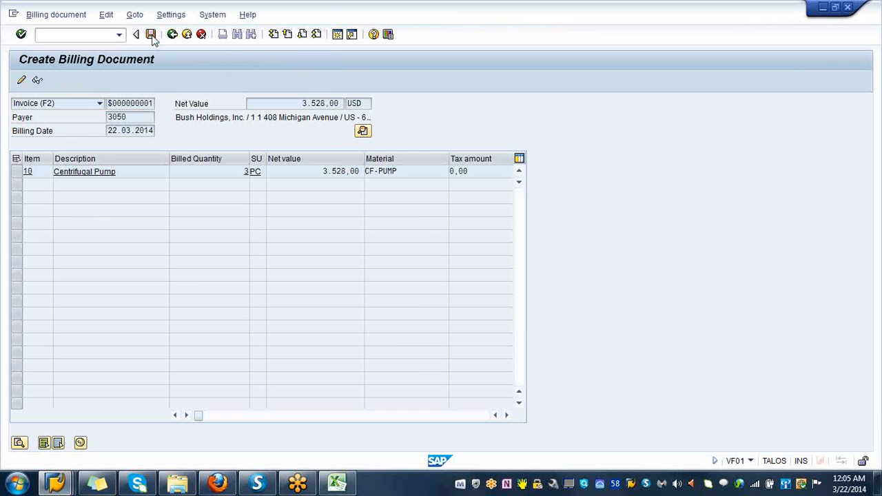
pyautogui.click(151, 34)
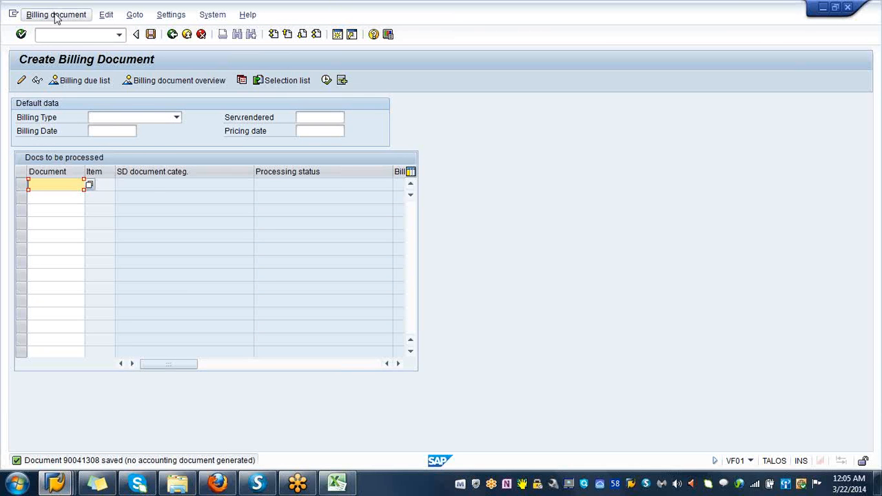
# Step: Display billing document 90041308 and show its document flow with order 20518 and delivery 80020846
pyautogui.click(56, 15)
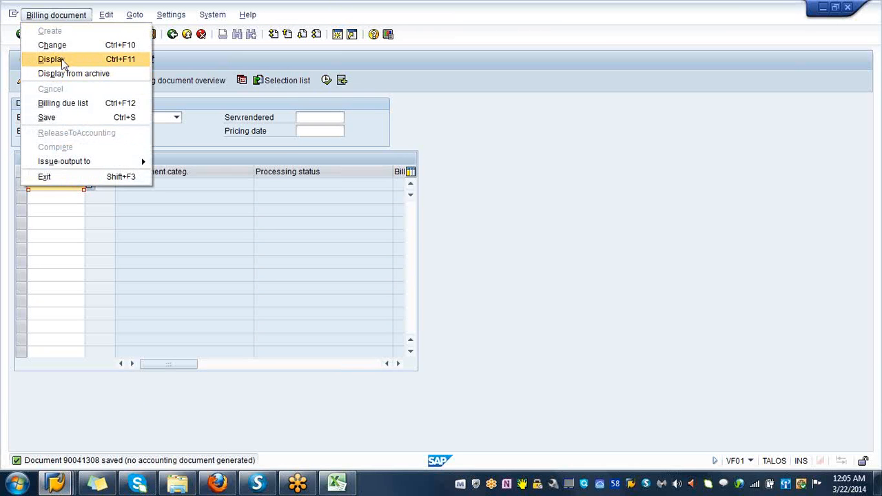
pyautogui.click(51, 59)
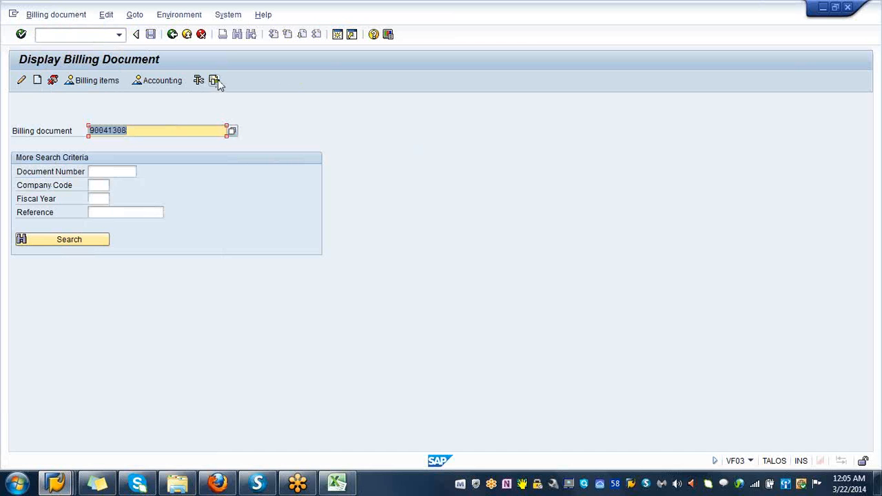
pyautogui.click(214, 80)
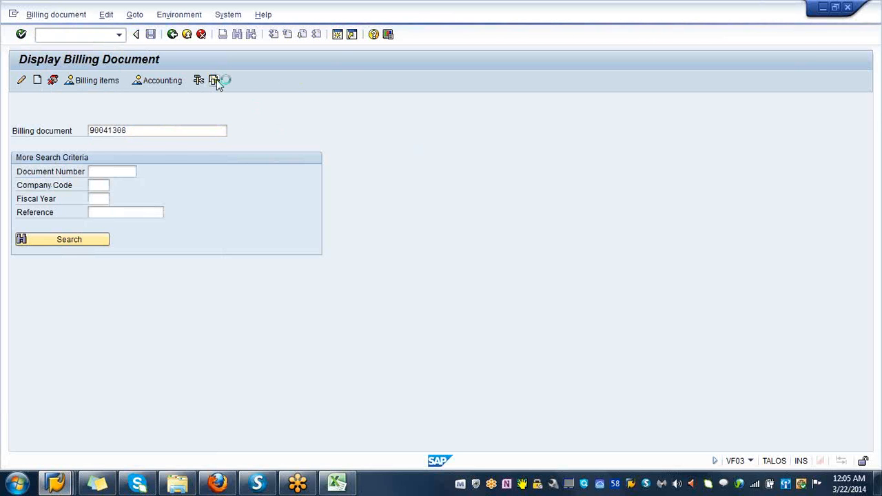
pyautogui.click(214, 80)
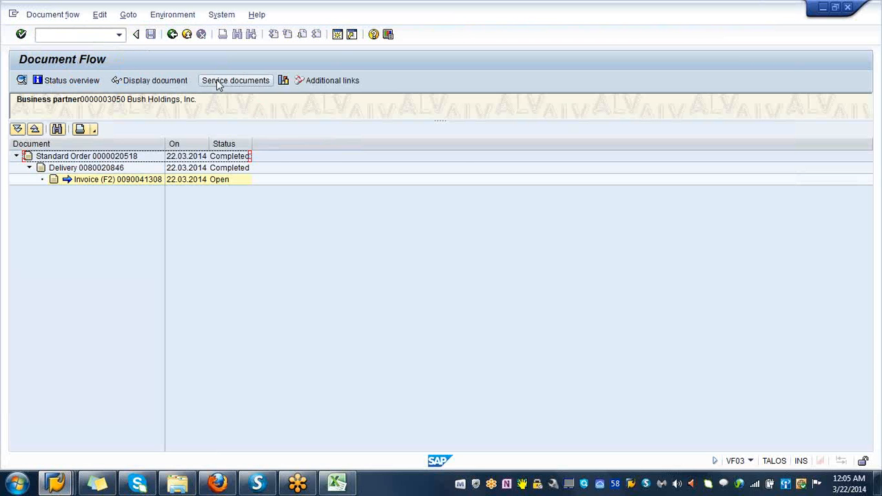